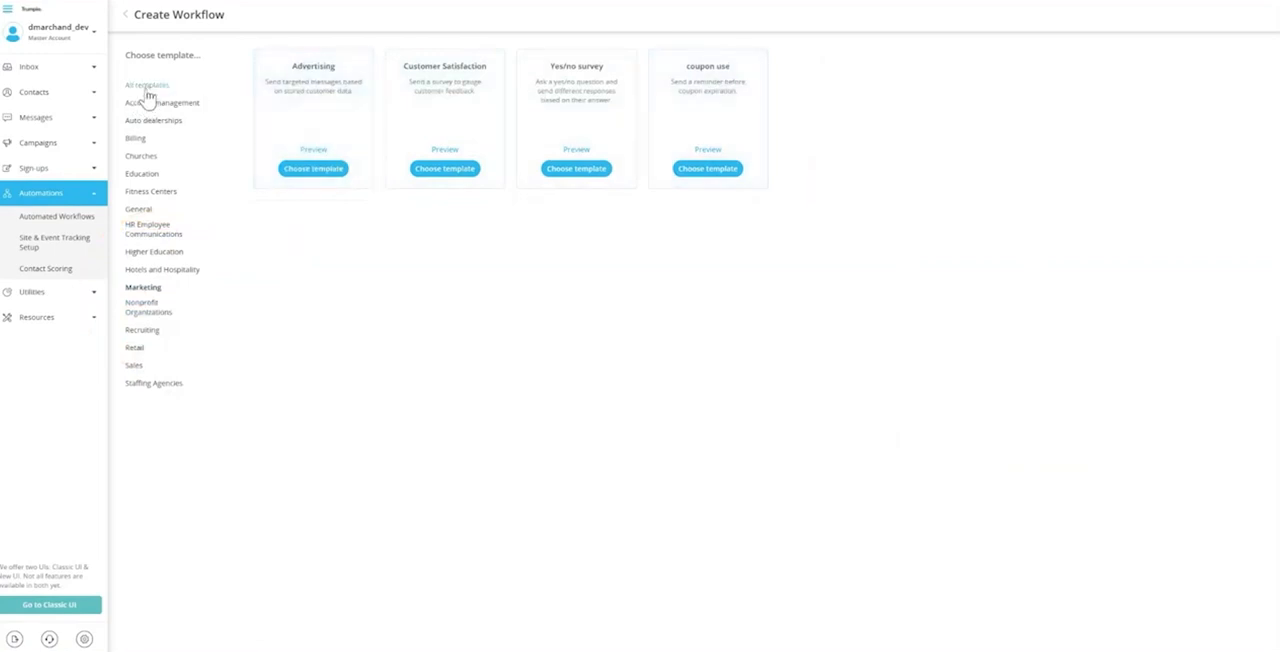
Show all workflow templates on the Create Workflow page.
{"action": "left_click", "coordinate": [146, 84]}
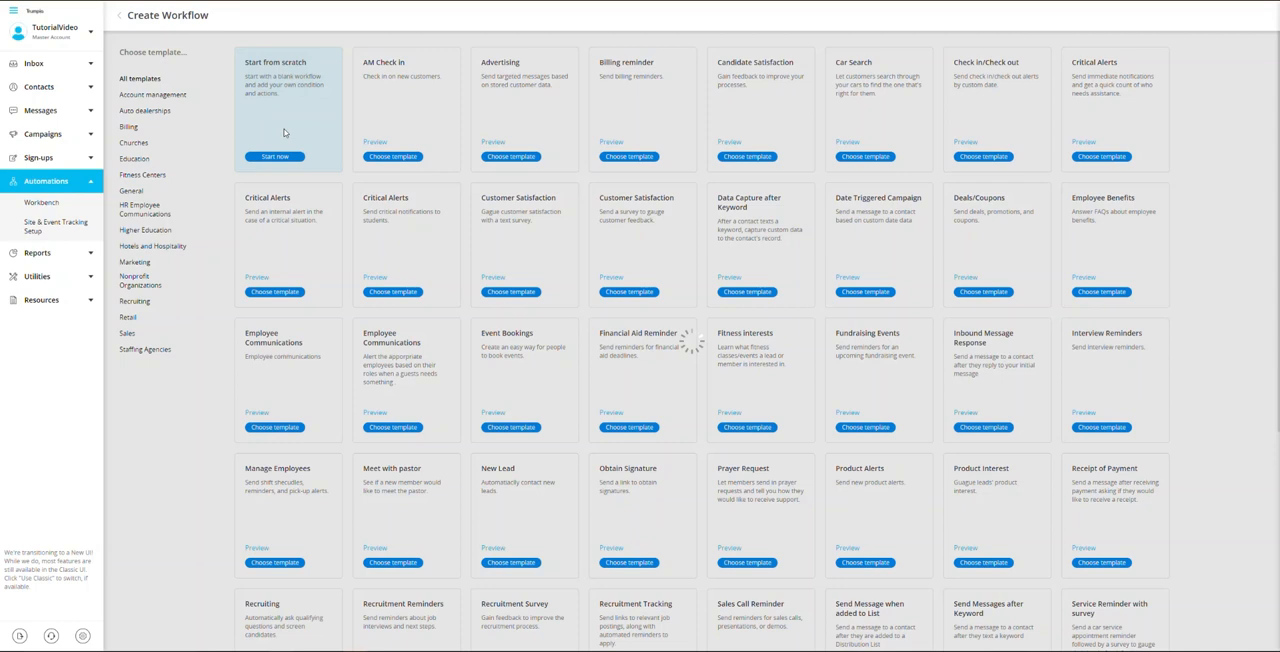
Start a blank workflow and set its Contact Trigger to the Dental Reminder distribution list.
{"action": "left_click", "coordinate": [274, 156]}
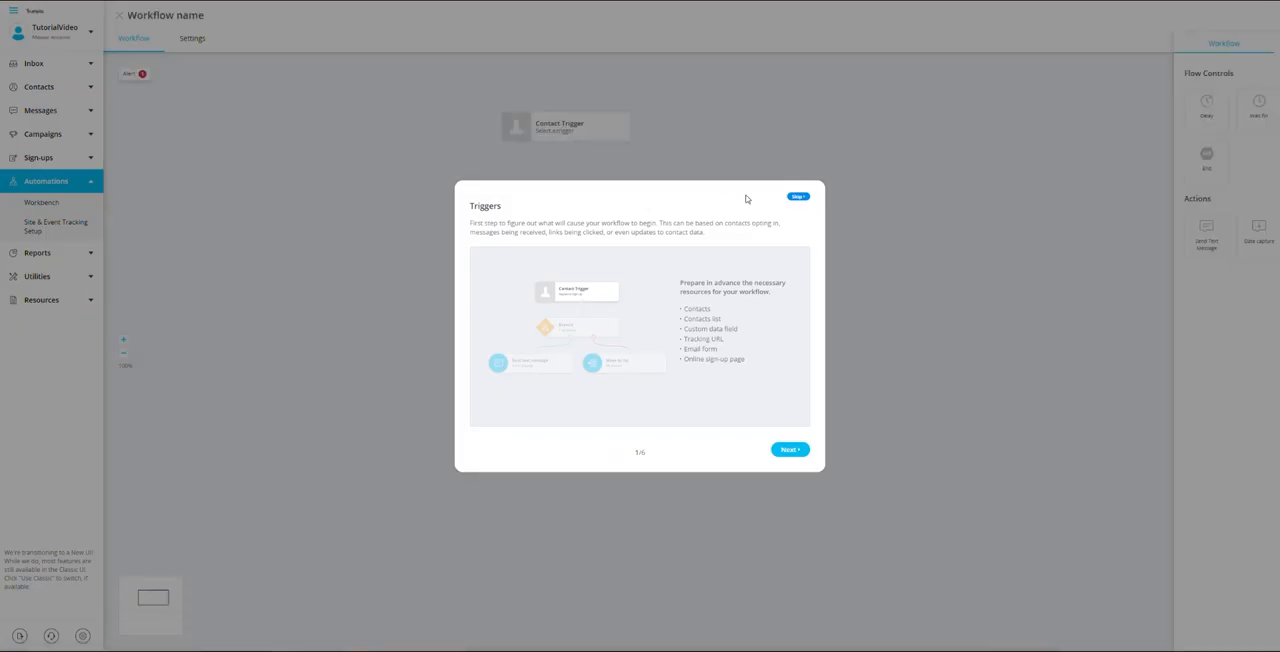
{"action": "left_click", "coordinate": [796, 196]}
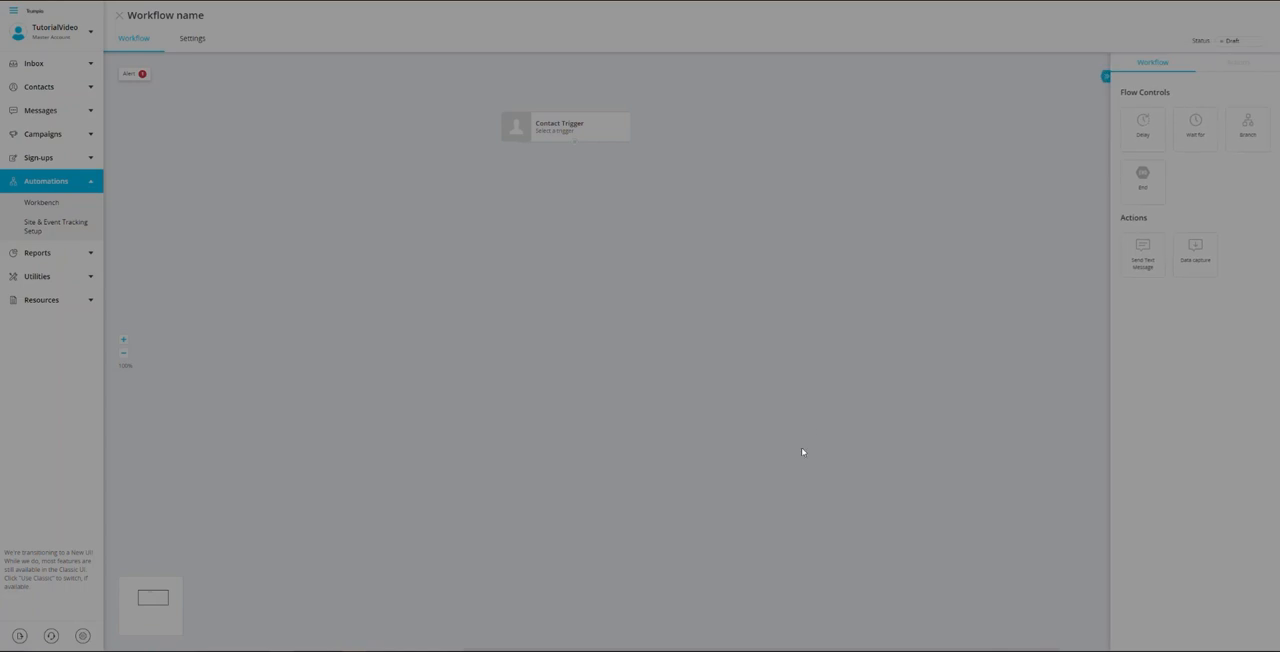
{"action": "left_click", "coordinate": [564, 126]}
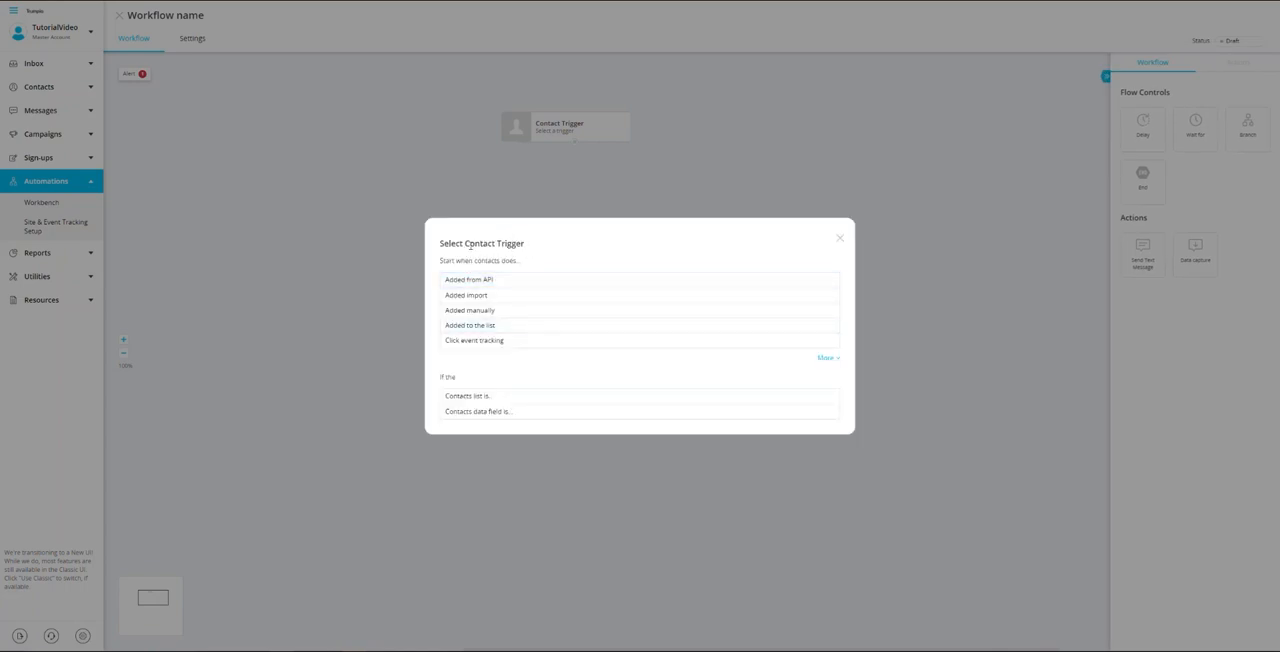
{"action": "left_click", "coordinate": [464, 396]}
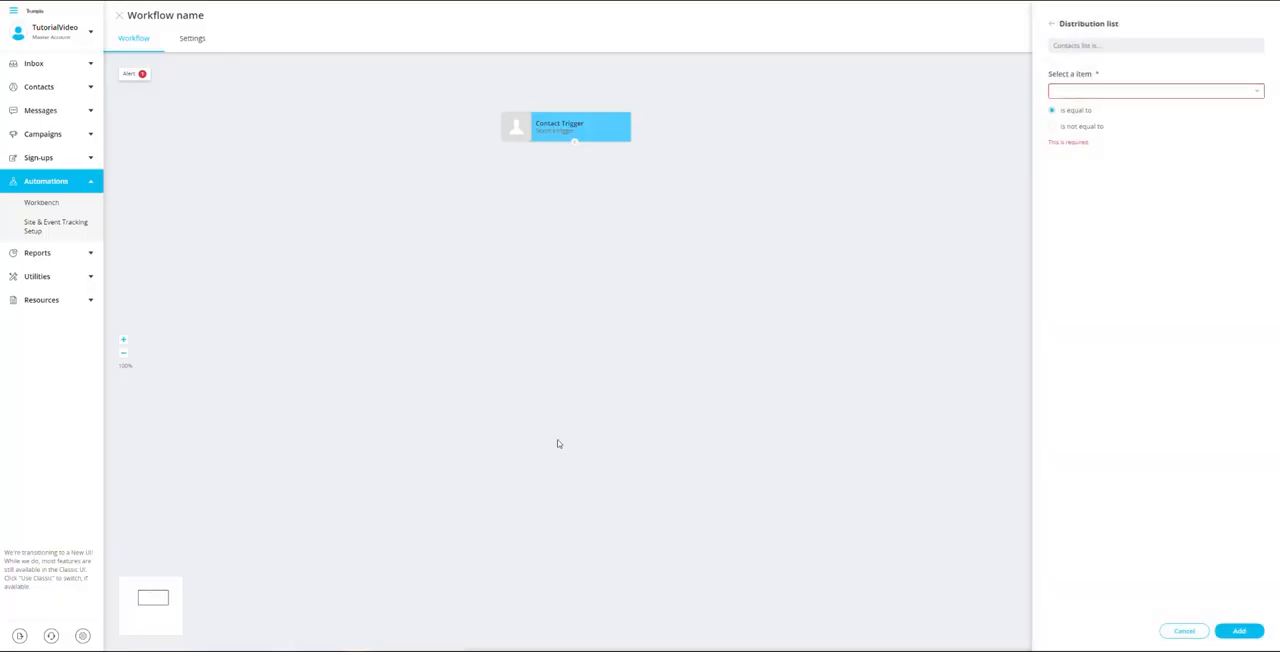
{"action": "left_click", "coordinate": [1156, 92]}
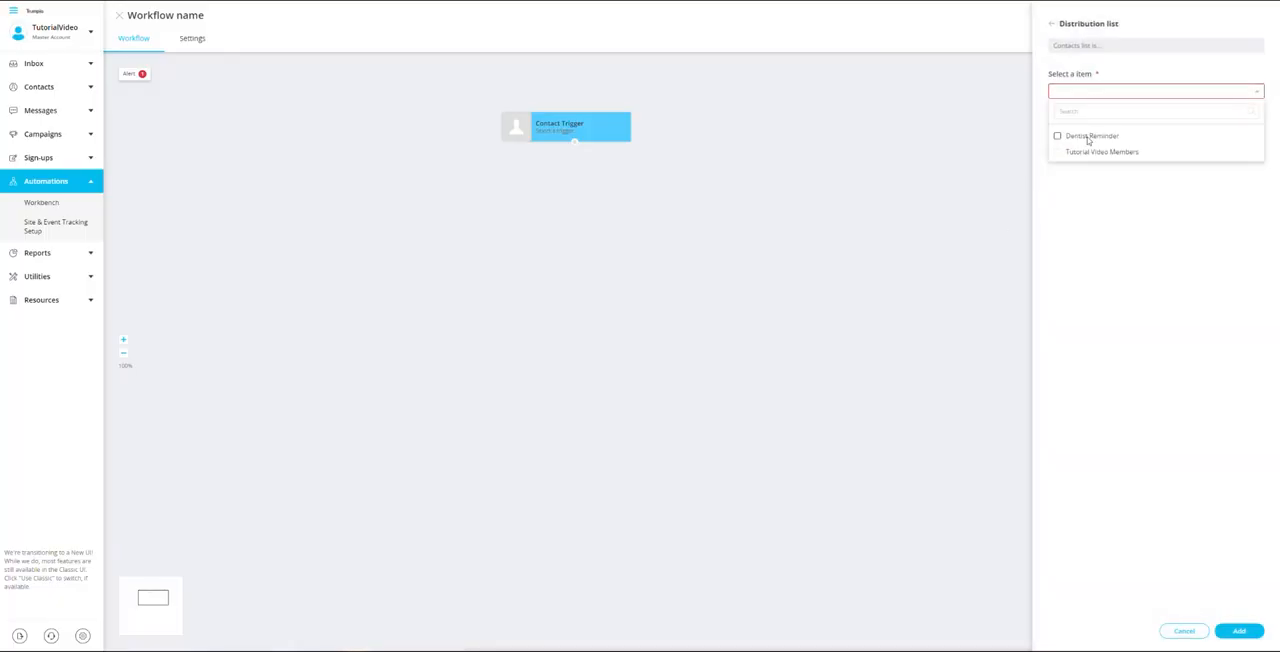
{"action": "left_click", "coordinate": [1056, 136]}
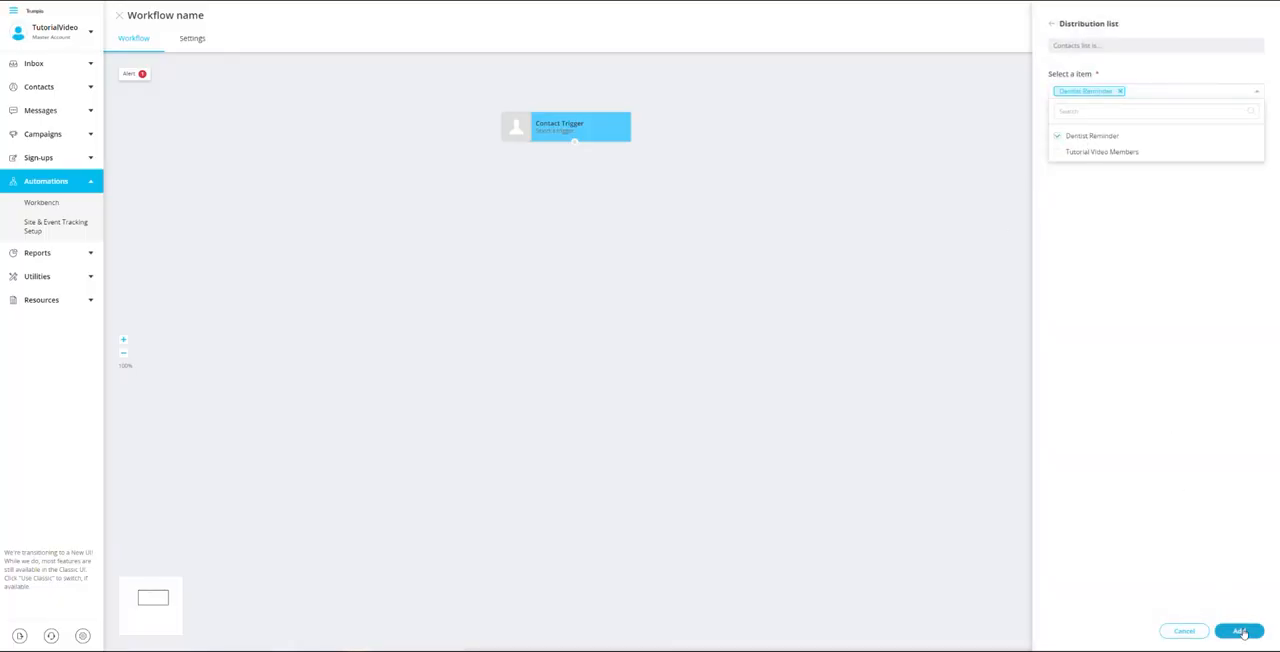
{"action": "left_click", "coordinate": [1242, 632]}
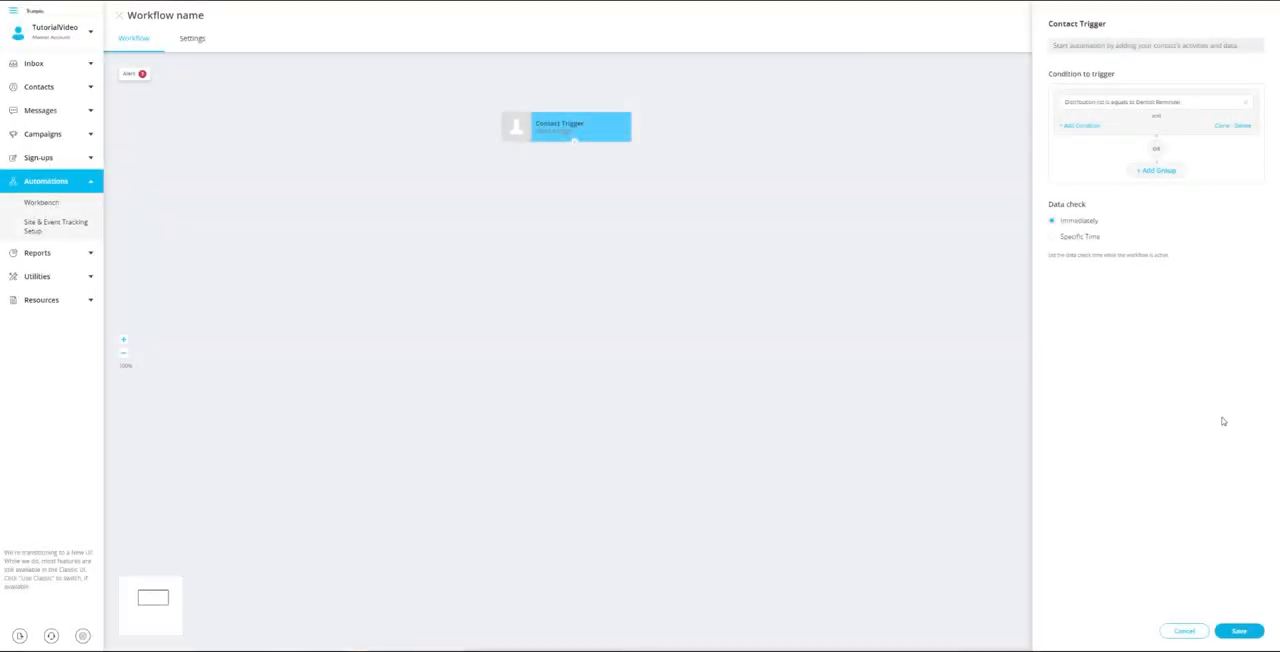
Add an Appointment Date contact-data condition to the trigger and save it.
{"action": "left_click", "coordinate": [1070, 128]}
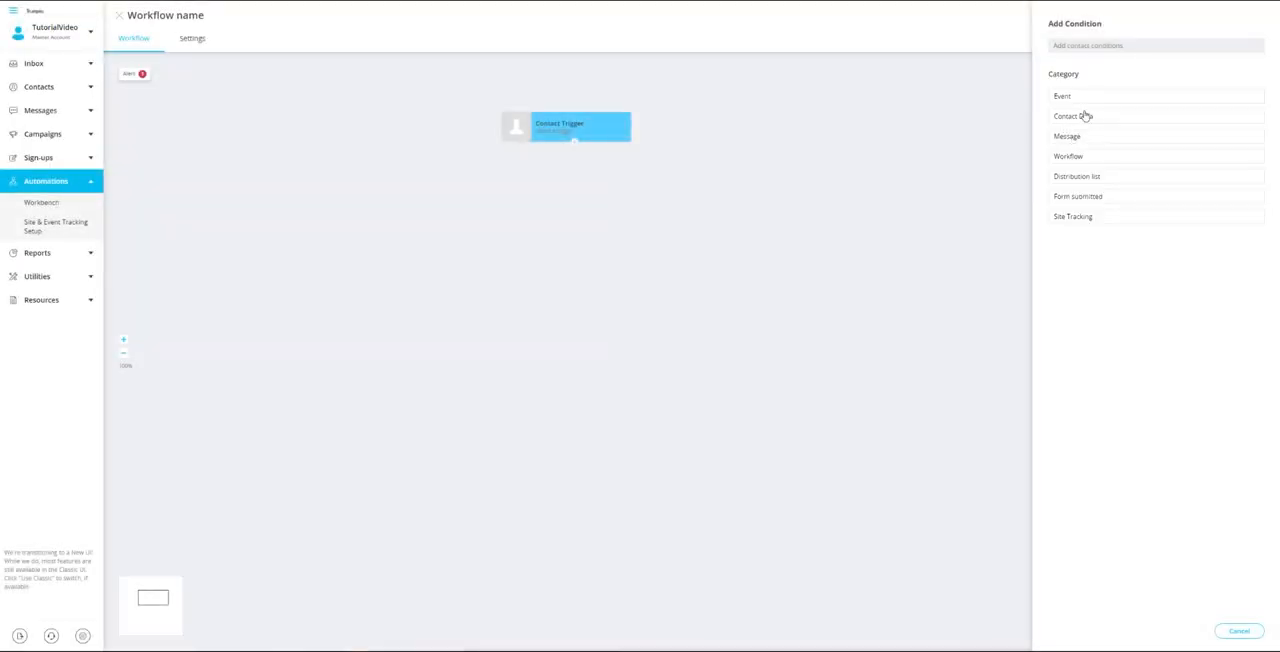
{"action": "left_click", "coordinate": [1072, 116]}
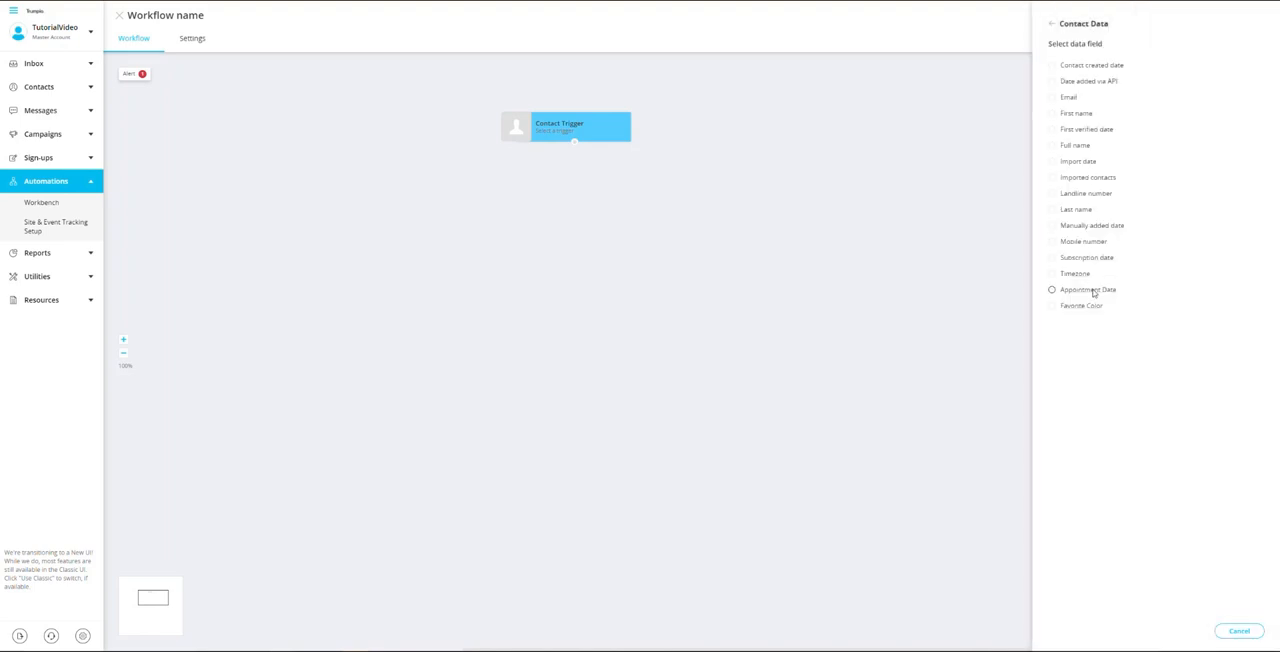
{"action": "left_click", "coordinate": [1088, 288]}
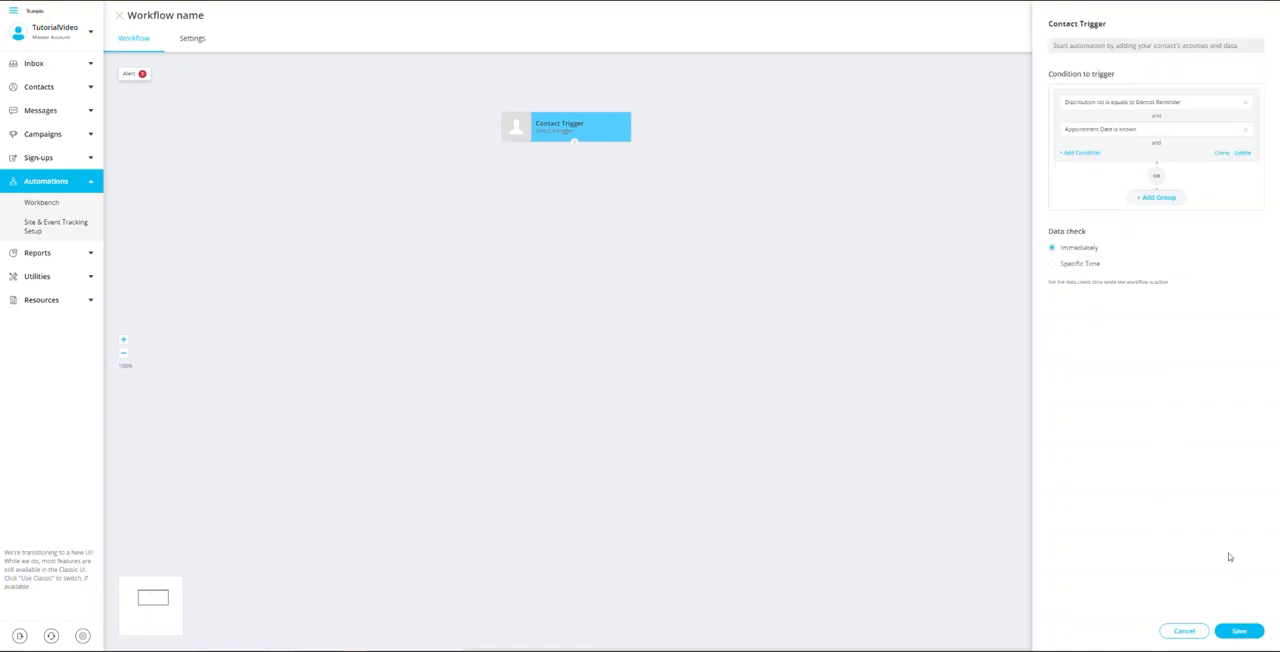
{"action": "left_click", "coordinate": [1248, 630]}
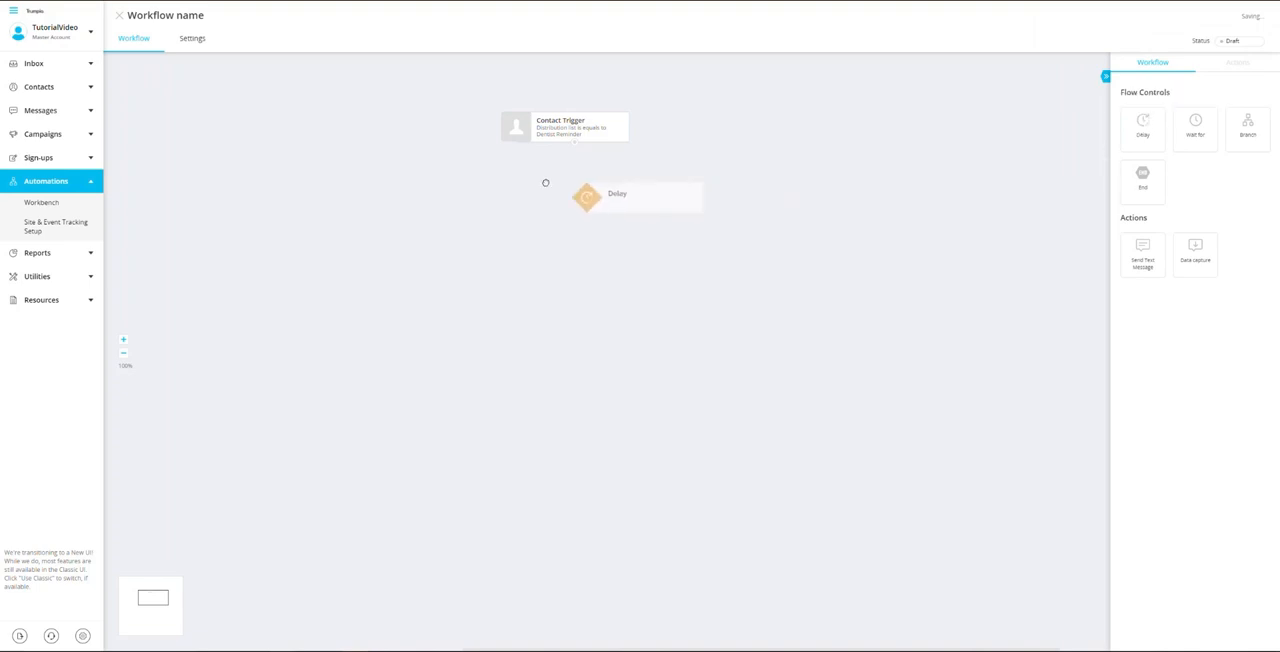
Link the Delay under the trigger and time it before each contact's Appointment Date custom field.
{"action": "left_click_drag", "start_coordinate": [584, 196], "coordinate": [584, 190]}
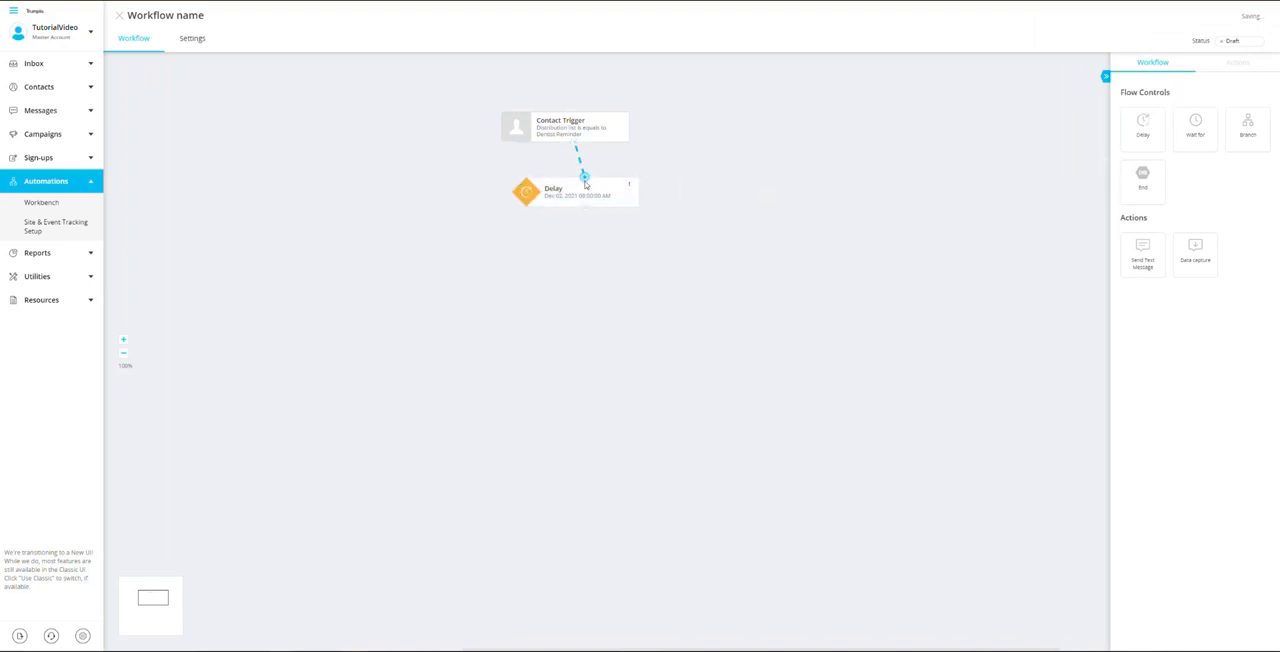
{"action": "left_click", "coordinate": [568, 192]}
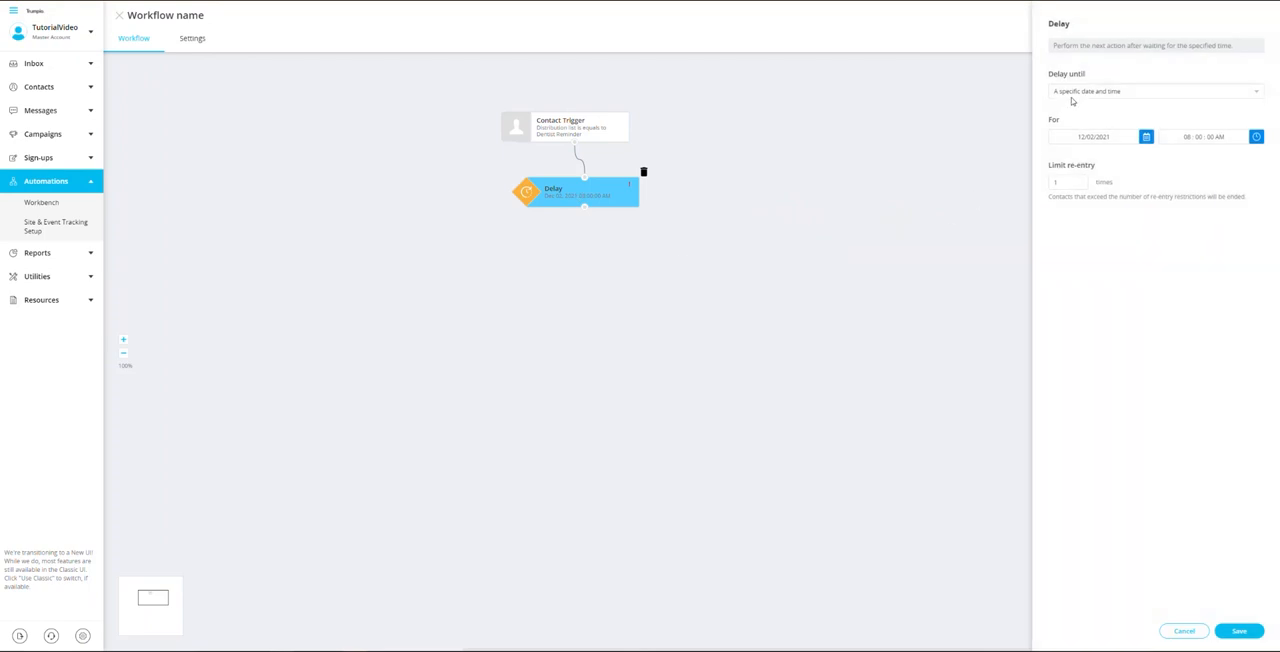
{"action": "left_click", "coordinate": [1156, 90]}
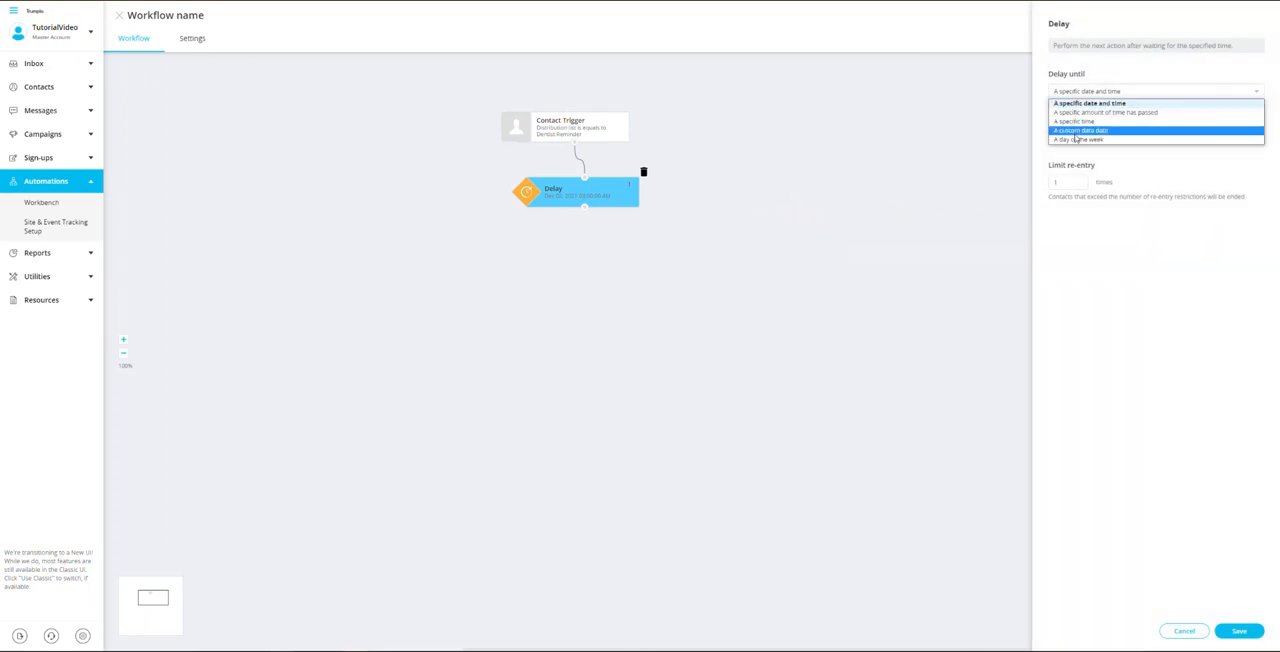
{"action": "left_click", "coordinate": [1080, 132]}
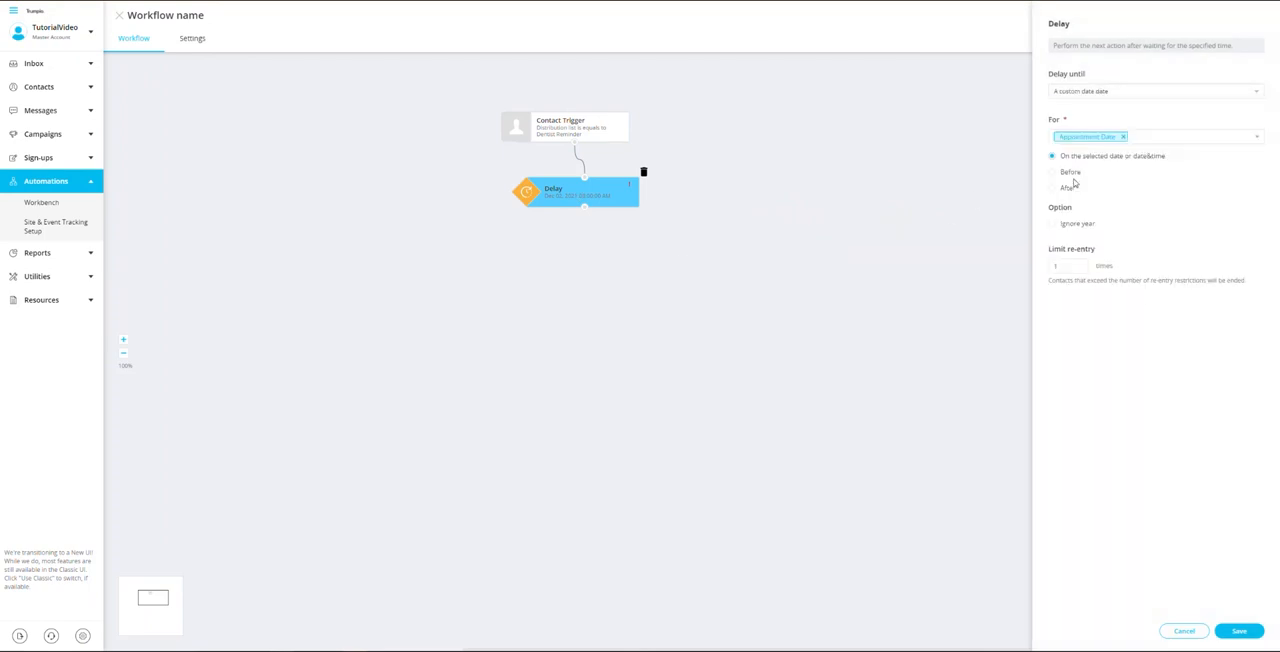
{"action": "left_click", "coordinate": [1052, 172]}
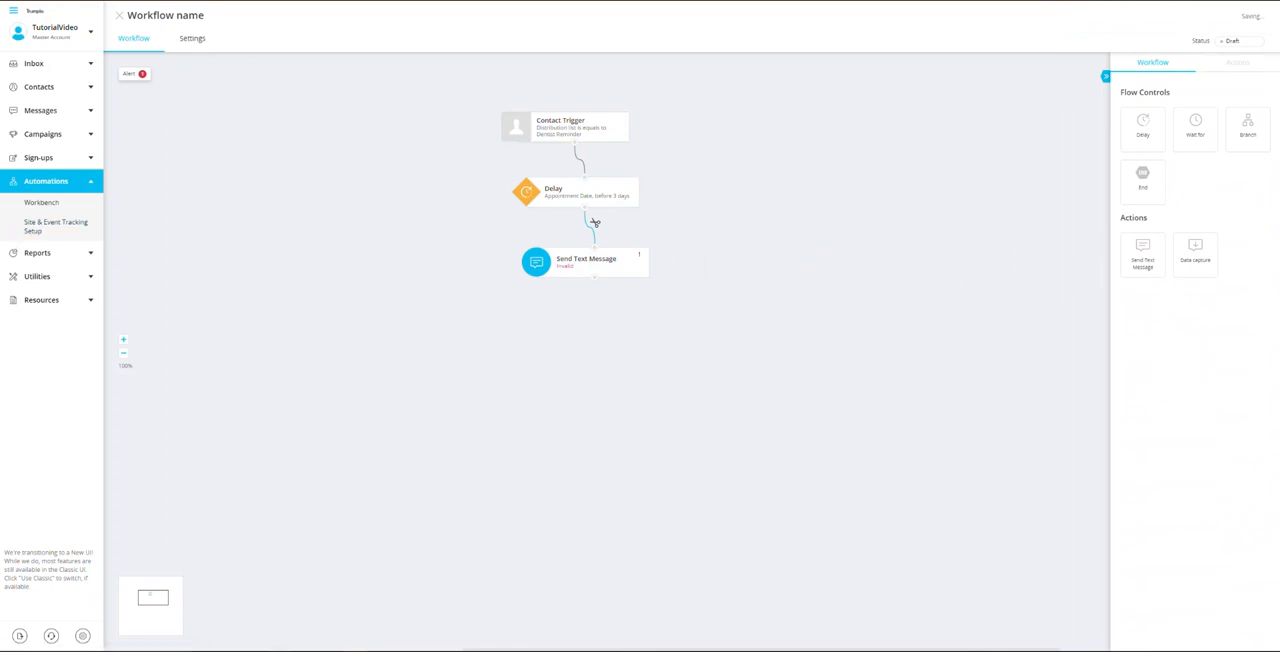
Save the Send Text Message step with the description 'Appointment Reminder'.
{"action": "left_click", "coordinate": [580, 260]}
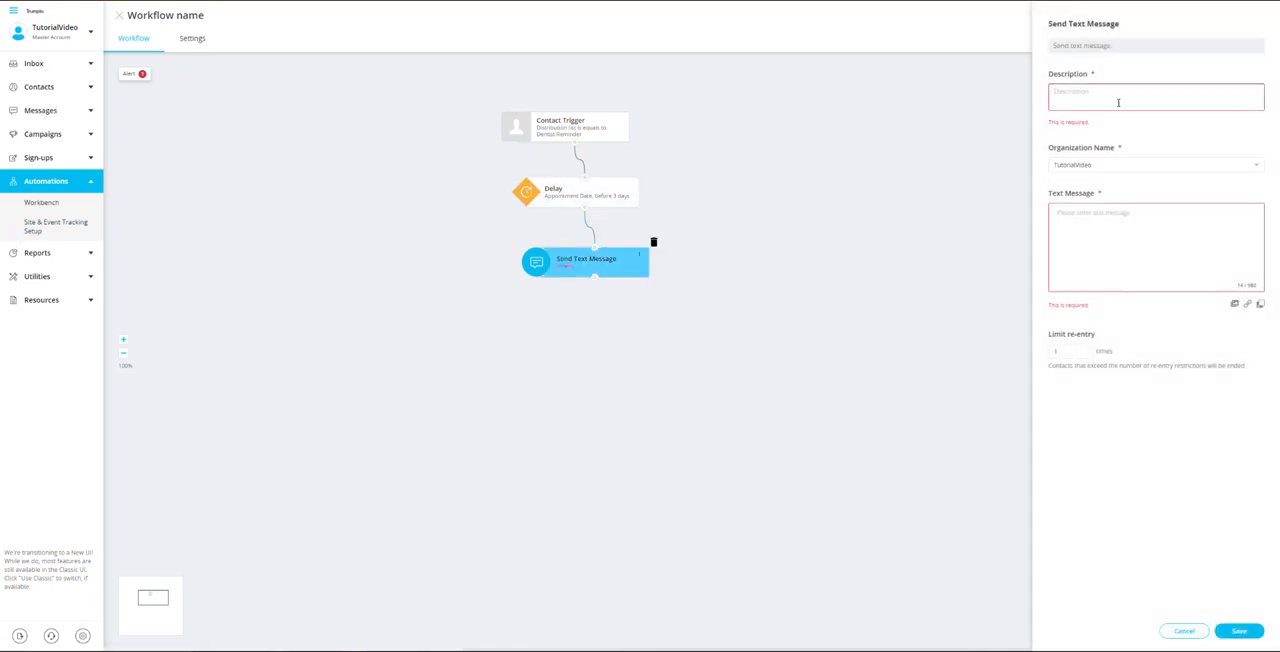
{"action": "type", "text": "Appointment Reminder"}
{"action": "left_click", "coordinate": [1156, 248]}
{"action": "type", "text": "You're appointment is 3 days away. Are you still able to come in? Please Respond with Yes or No"}
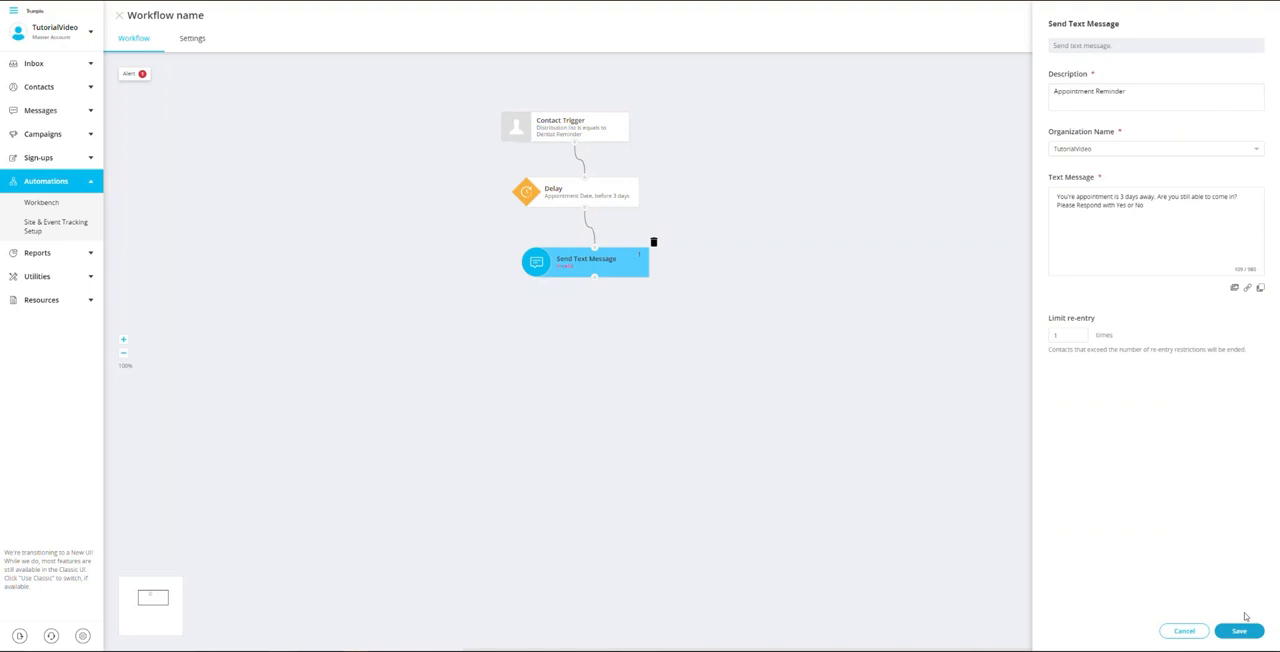
{"action": "left_click", "coordinate": [1240, 630]}
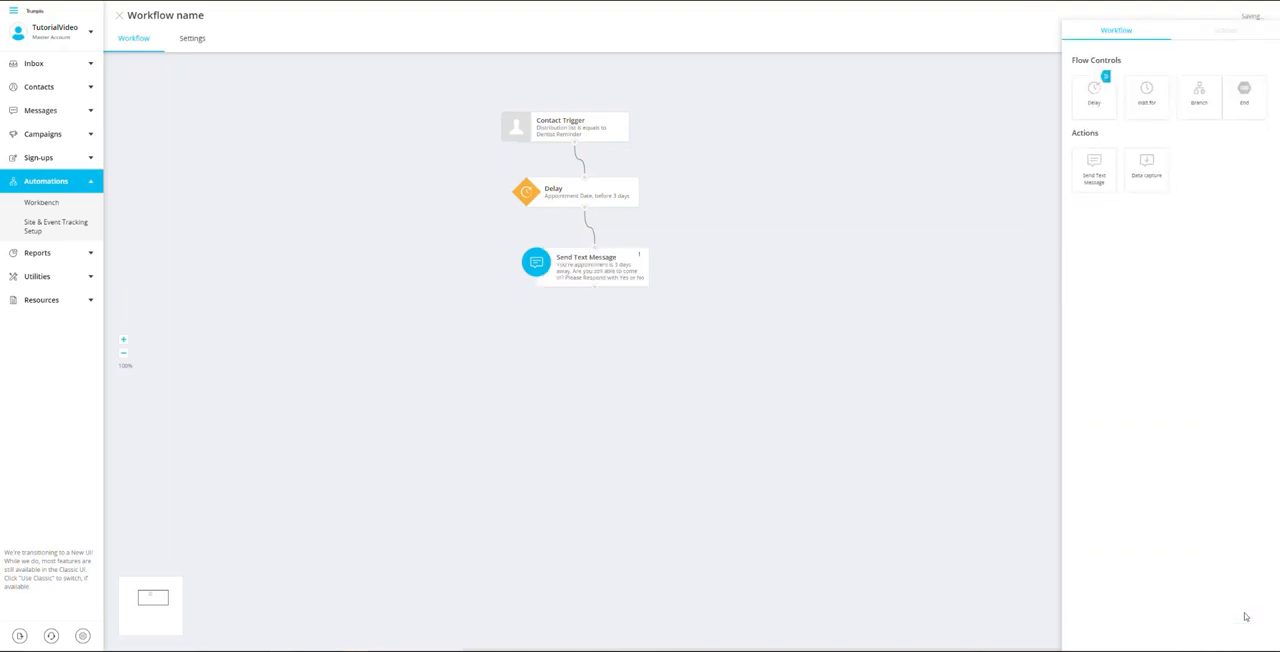
{"action": "mouse_move", "coordinate": [1196, 130]}
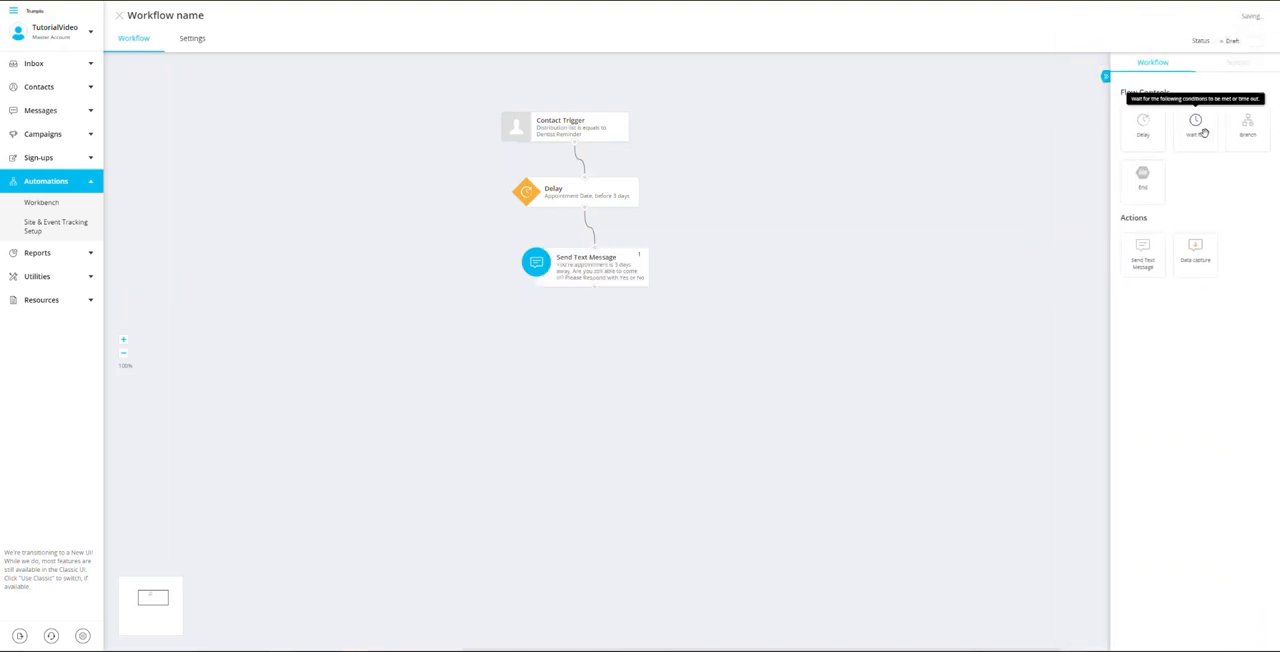
Add a Wait For step that waits a number of hours for the contact's inbound reply, and save it.
{"action": "left_click", "coordinate": [1196, 128]}
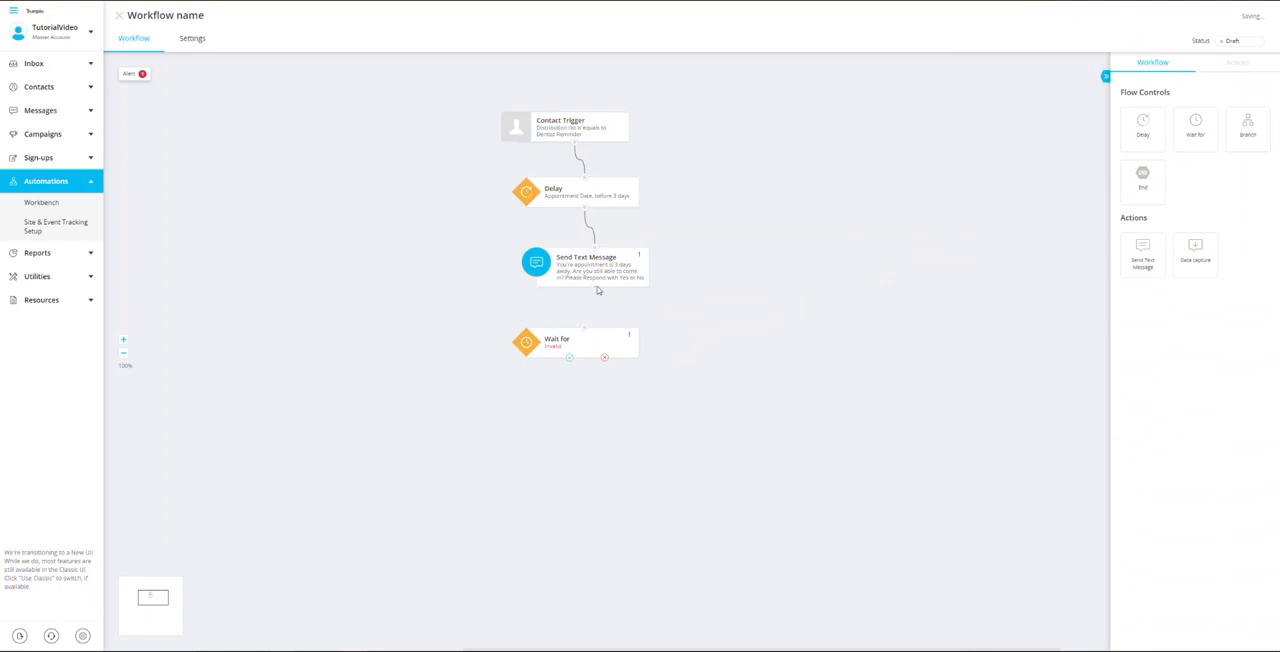
{"action": "mouse_move", "coordinate": [590, 300]}
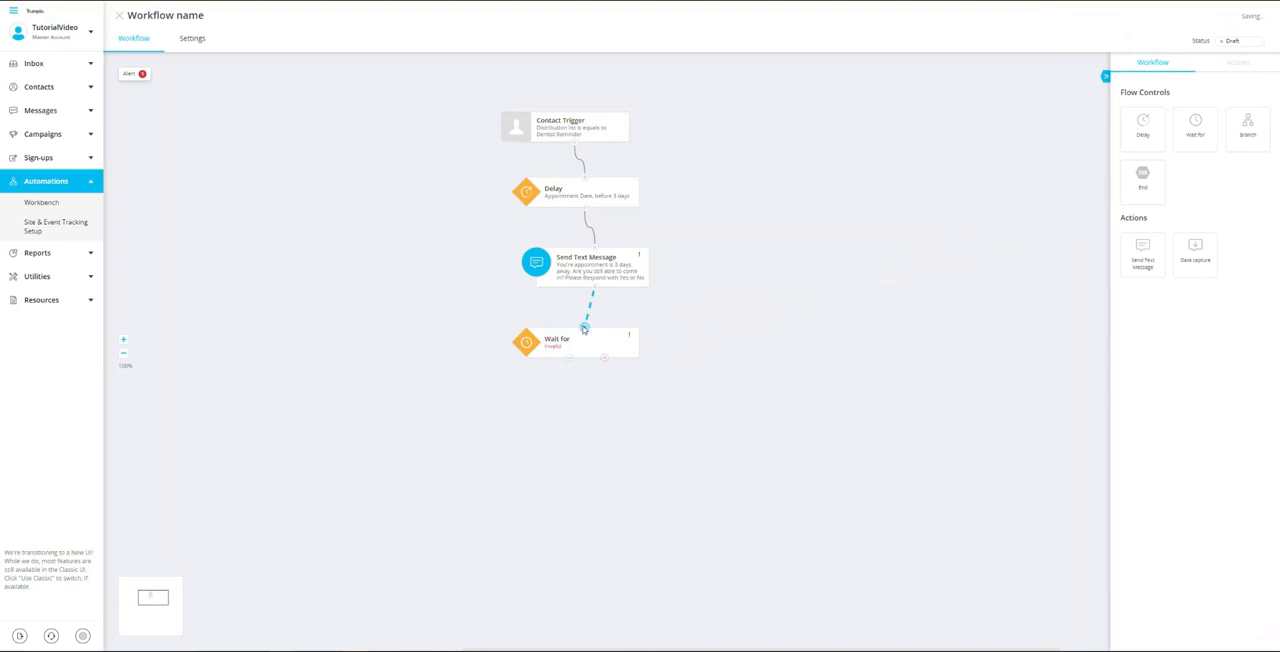
{"action": "left_click", "coordinate": [576, 340]}
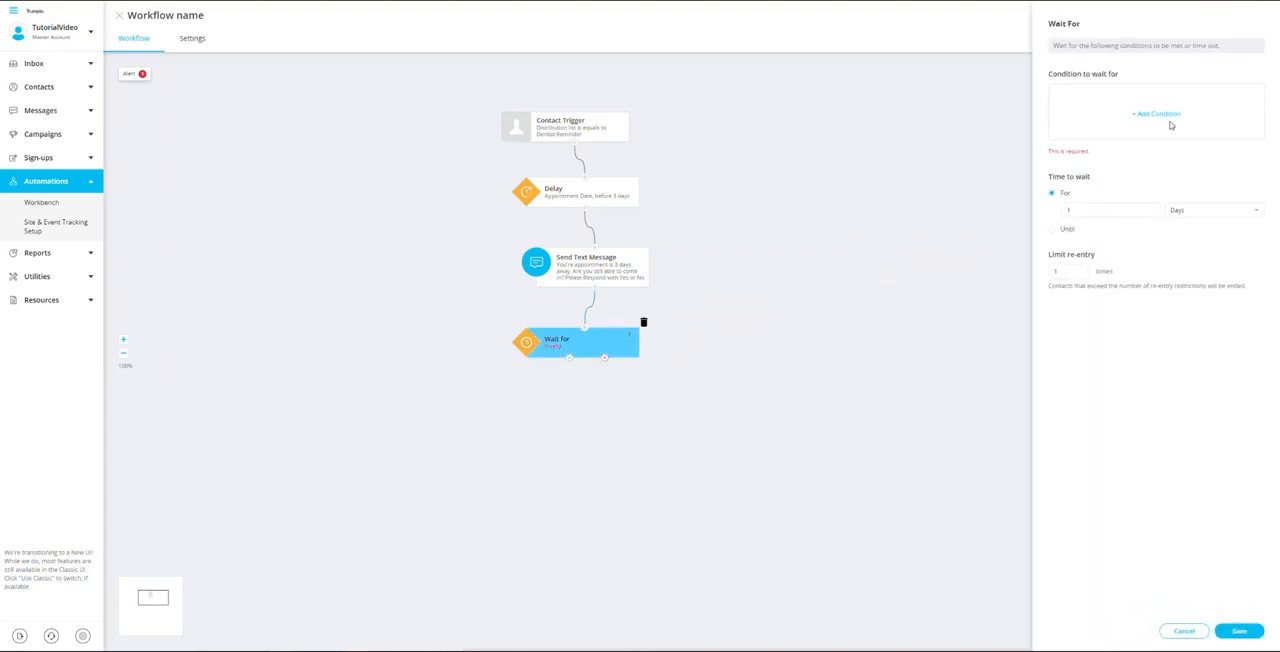
{"action": "left_click", "coordinate": [1164, 112]}
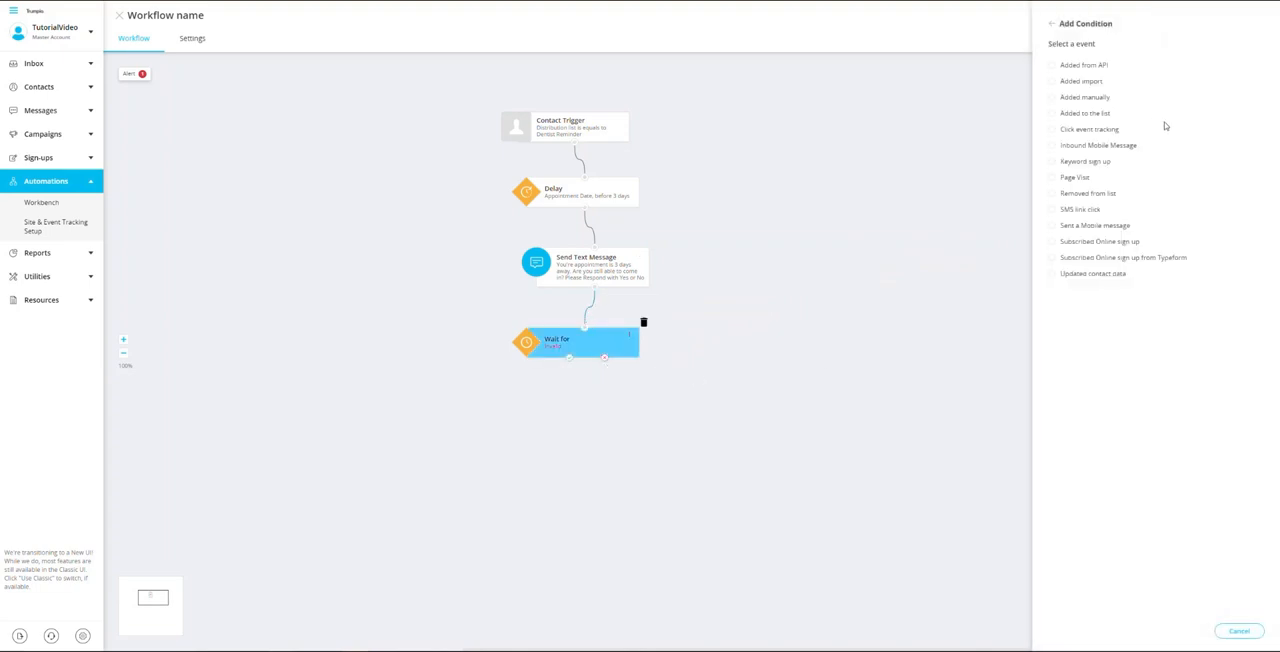
{"action": "left_click", "coordinate": [1100, 144]}
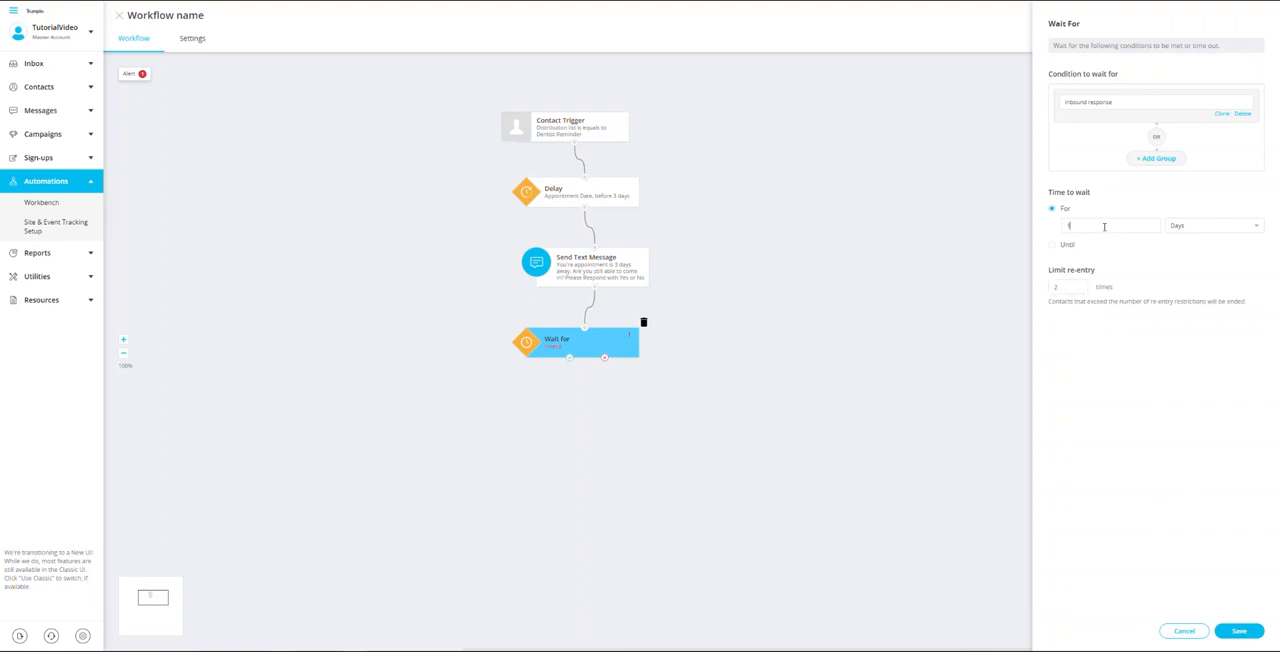
{"action": "left_click", "coordinate": [1212, 224]}
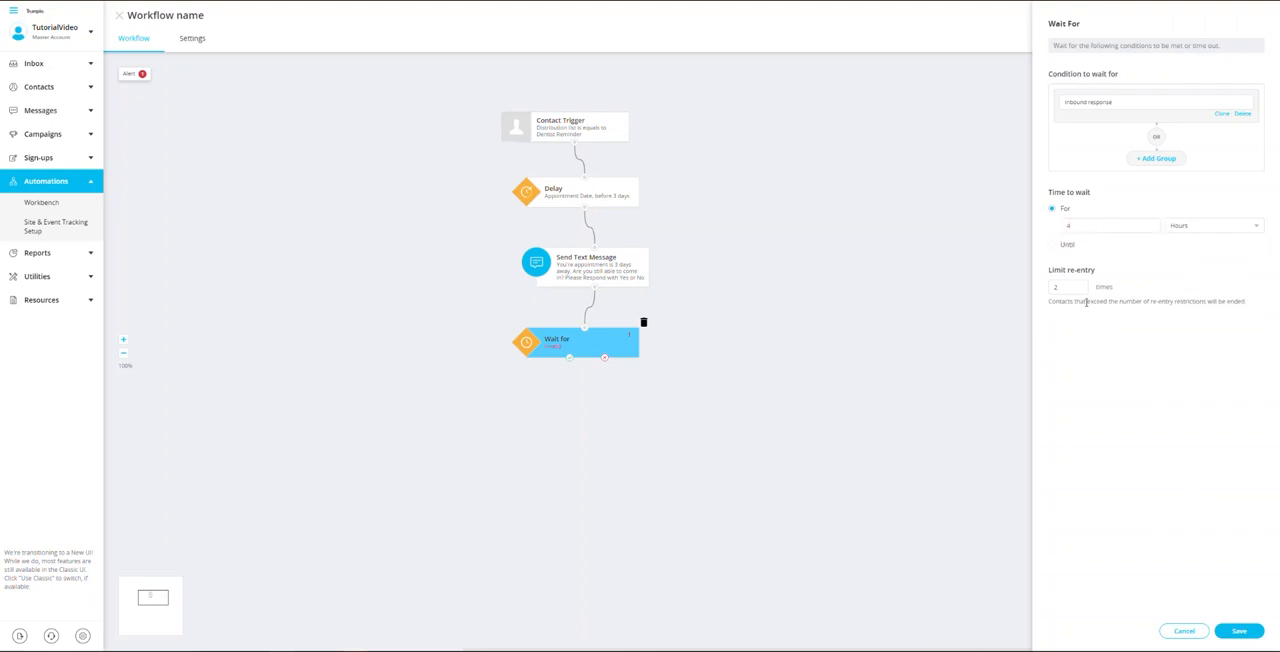
{"action": "left_click", "coordinate": [1250, 630]}
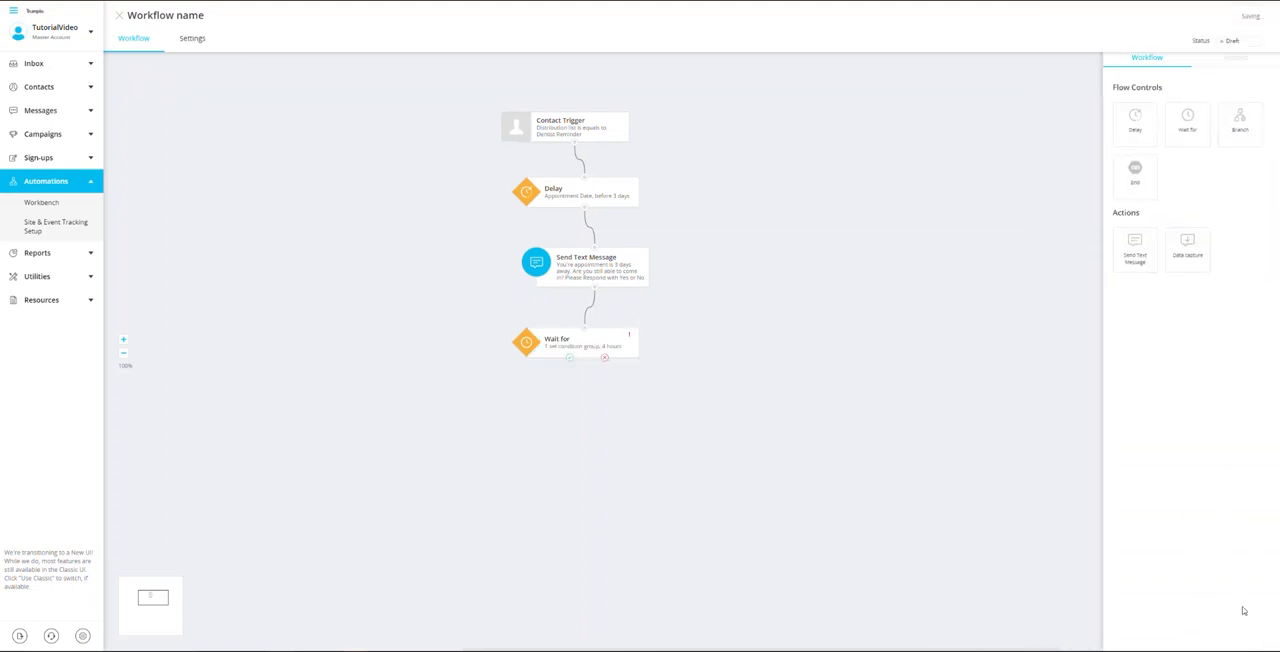
{"action": "mouse_move", "coordinate": [1242, 128]}
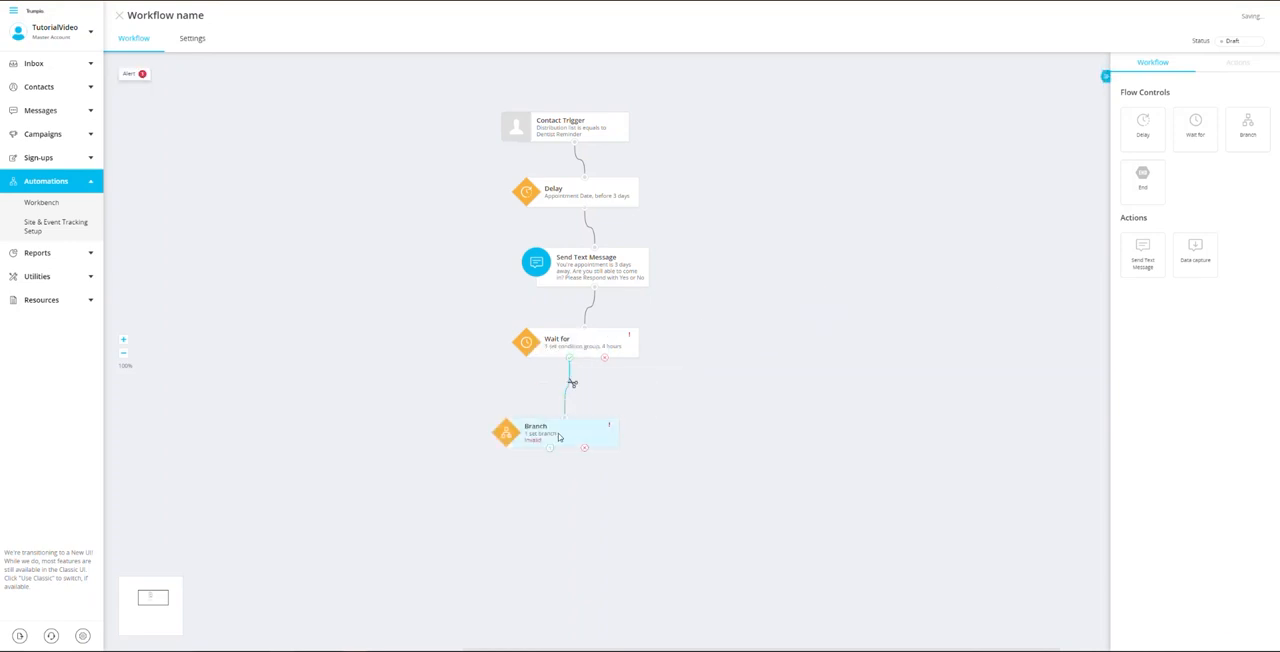
Set the Branch node's first condition to an inbound reply matching 'Yes'.
{"action": "left_click", "coordinate": [560, 434]}
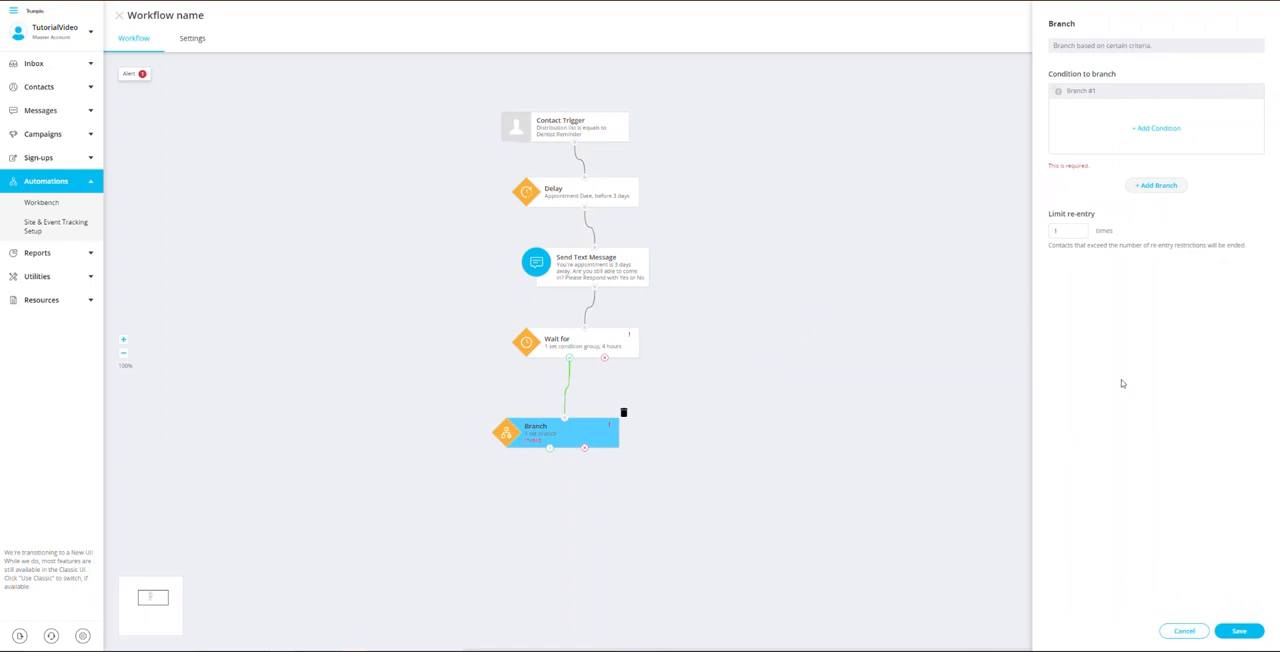
{"action": "left_click", "coordinate": [1156, 128]}
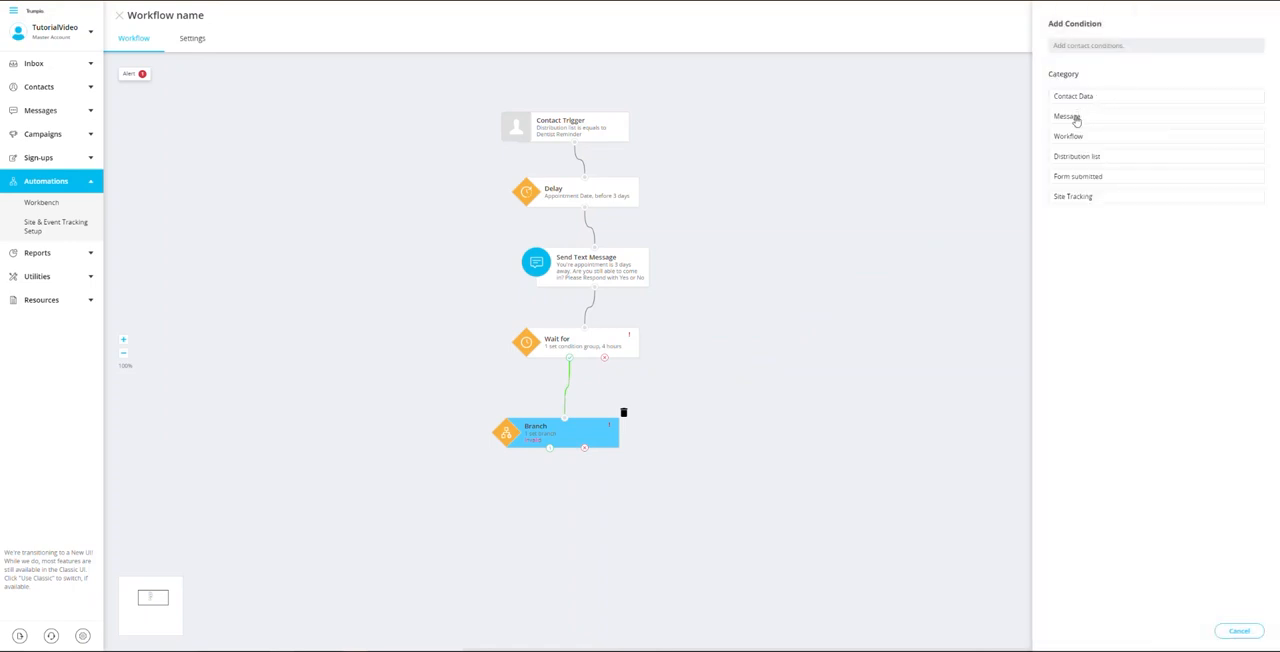
{"action": "left_click", "coordinate": [1068, 116]}
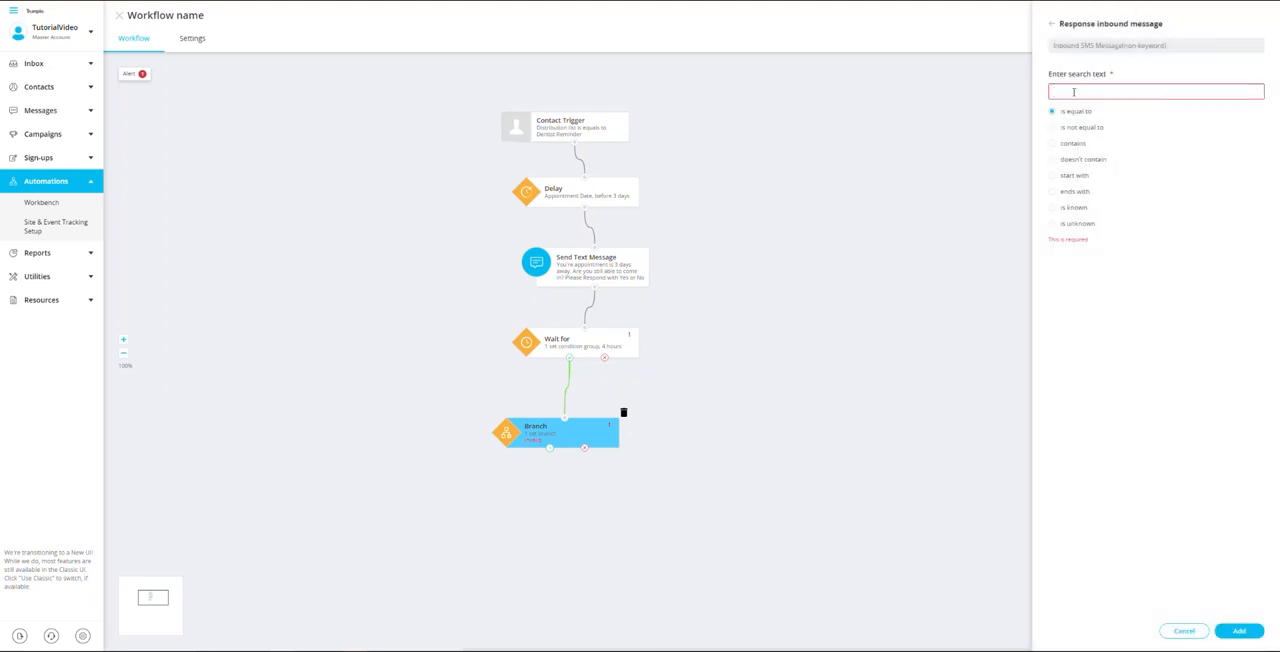
{"action": "type", "text": "Yes yes YES y"}
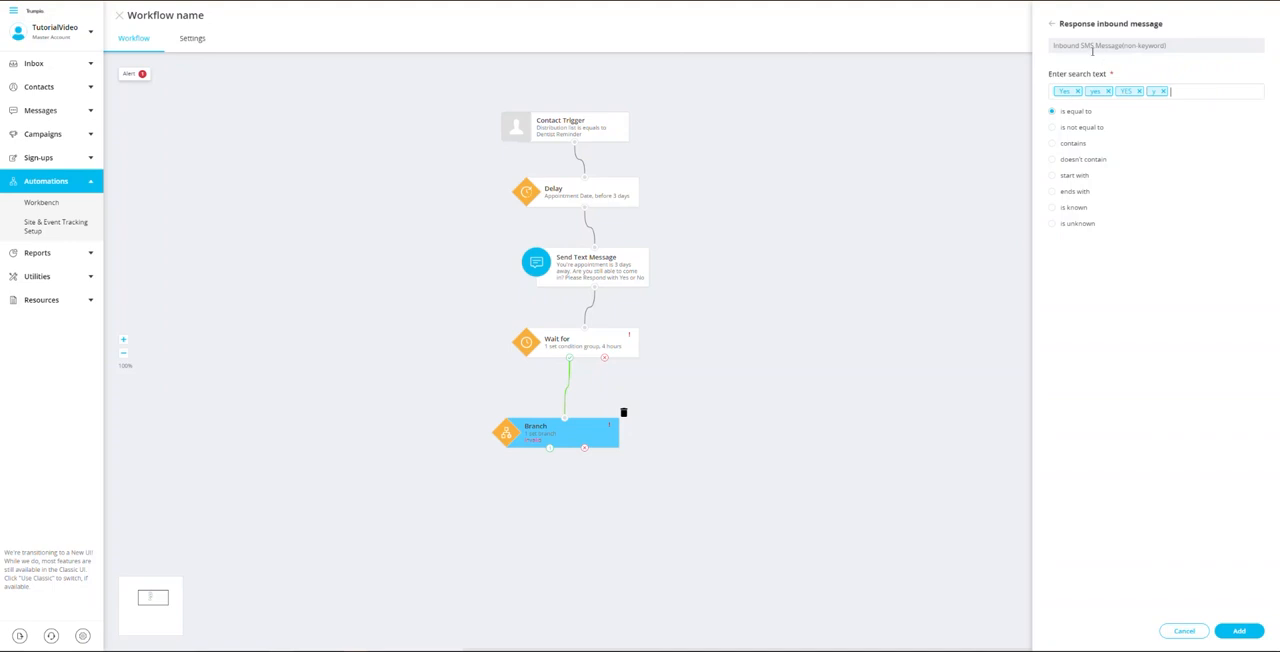
{"action": "mouse_move", "coordinate": [1232, 612]}
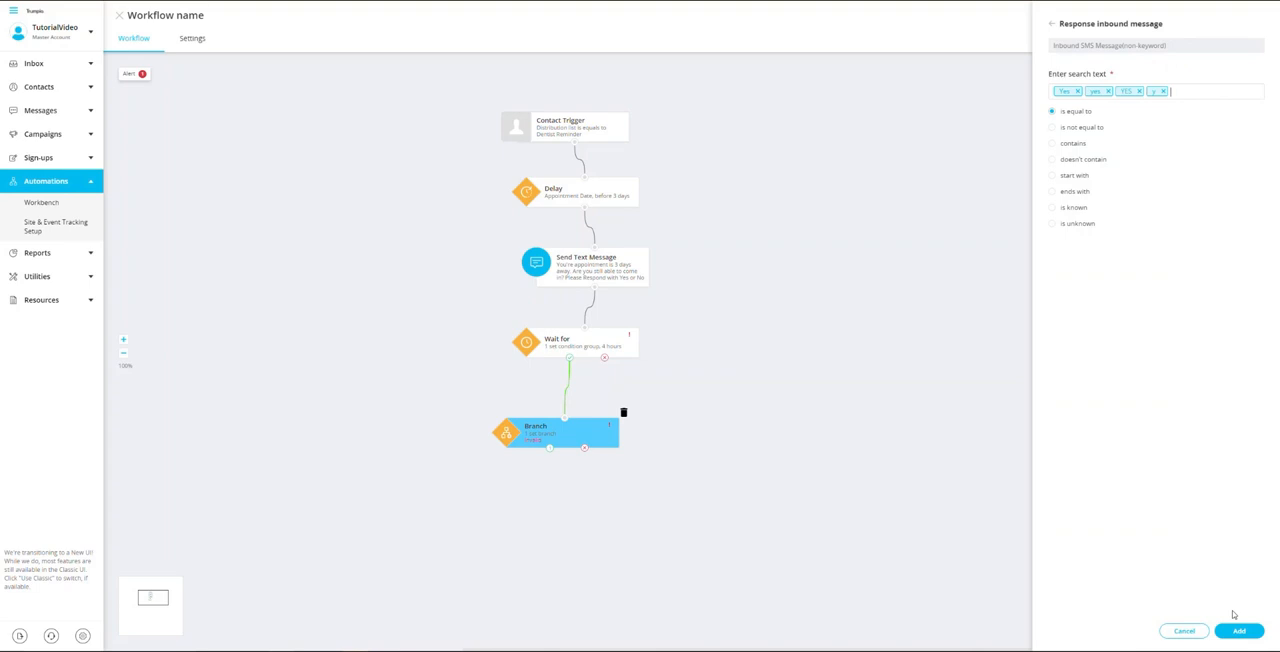
Add the yes-reply condition, then a second inbound-reply (No) condition to the Branch.
{"action": "left_click", "coordinate": [1244, 632]}
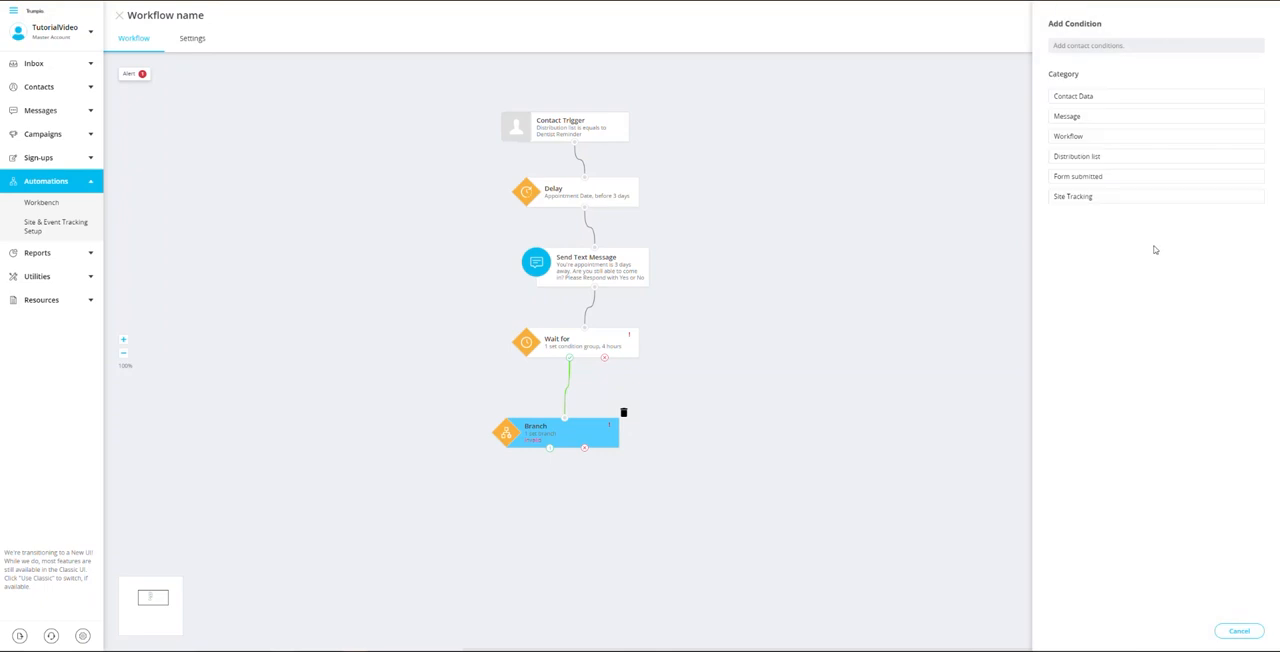
{"action": "mouse_move", "coordinate": [1110, 100]}
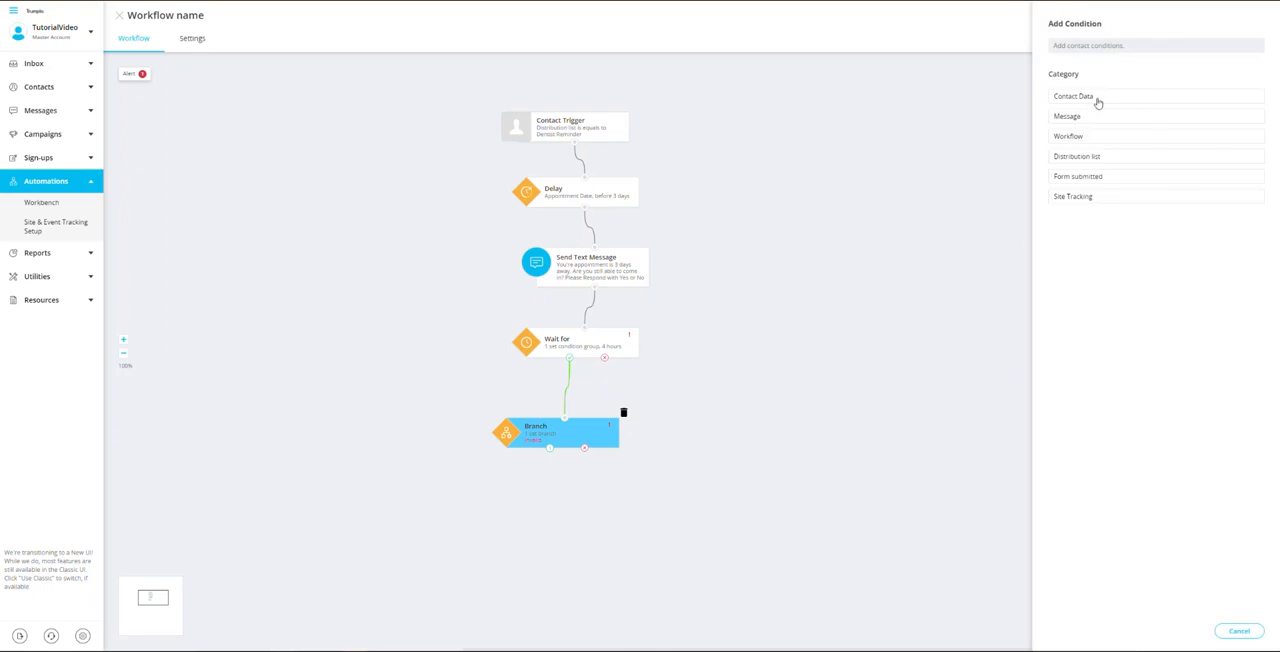
{"action": "left_click", "coordinate": [1066, 116]}
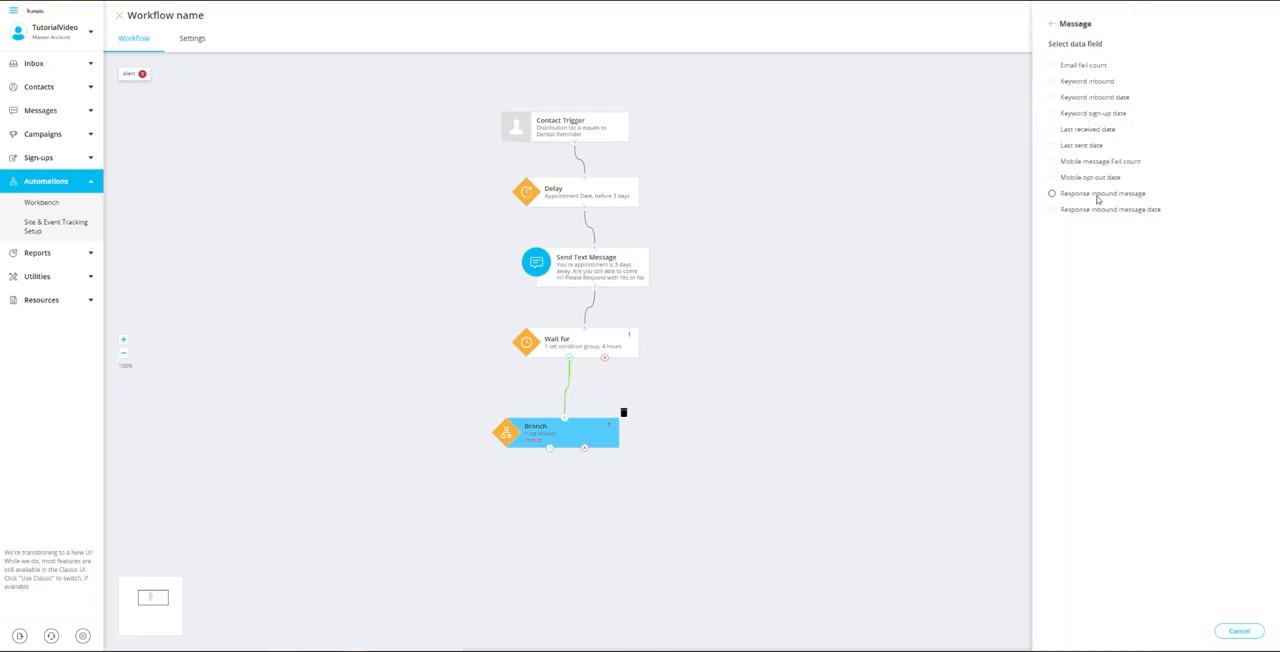
{"action": "left_click", "coordinate": [1048, 192]}
{"action": "type", "text": "No no NO n"}
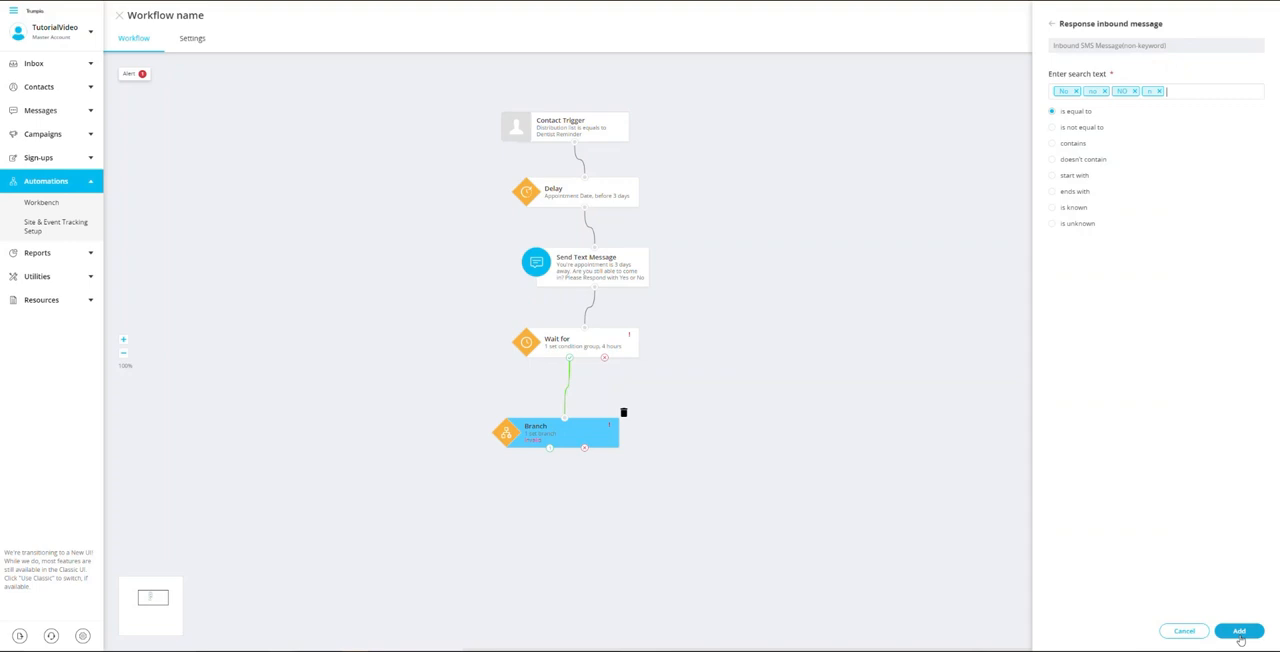
{"action": "left_click", "coordinate": [1244, 632]}
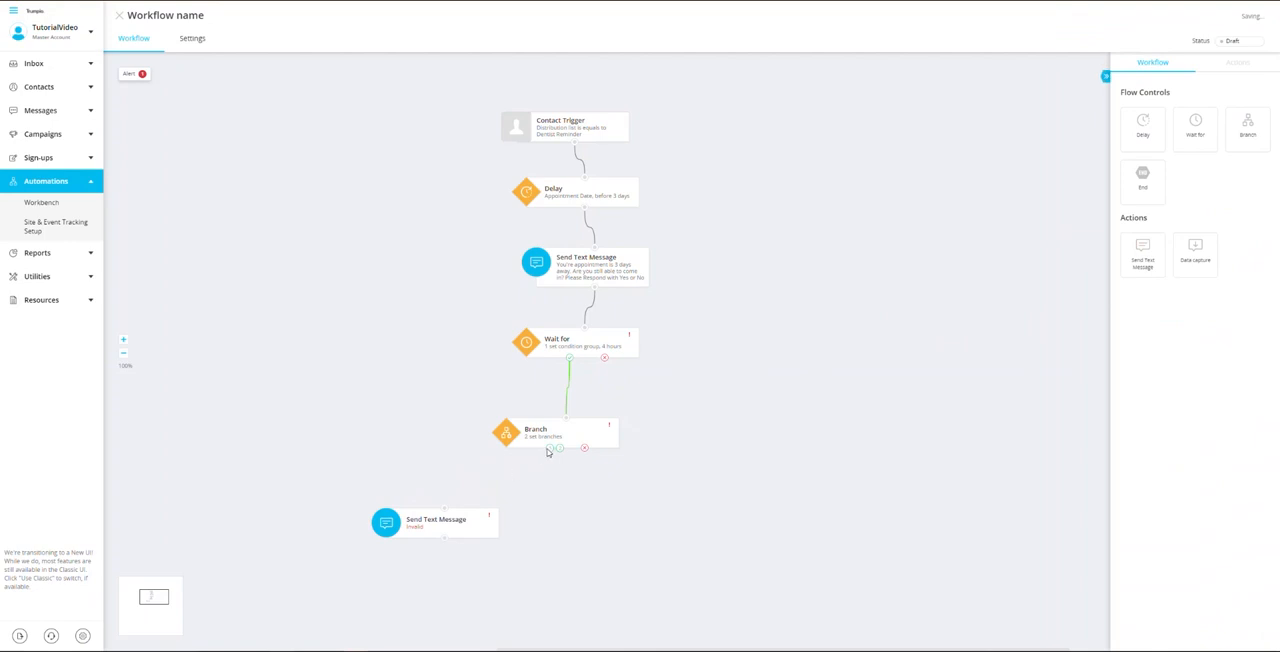
Link the first branch to its confirmation message, save it, and link the second branch to the other message.
{"action": "left_click_drag", "start_coordinate": [548, 448], "coordinate": [436, 520]}
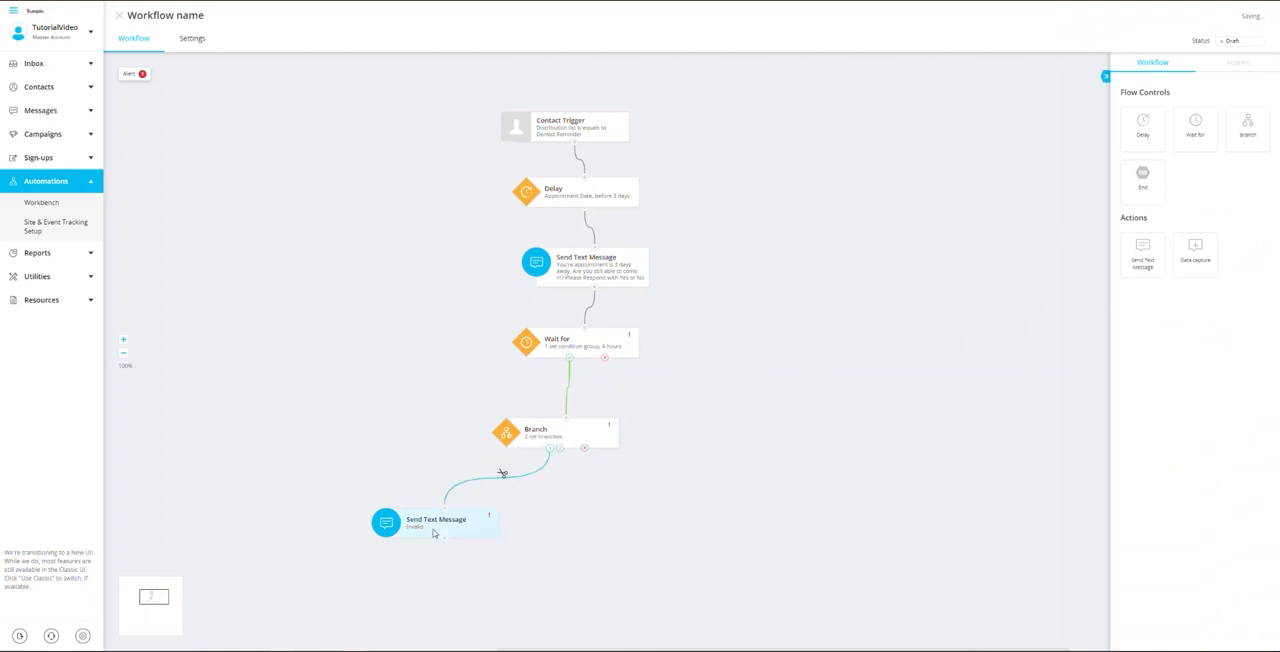
{"action": "left_click", "coordinate": [436, 524]}
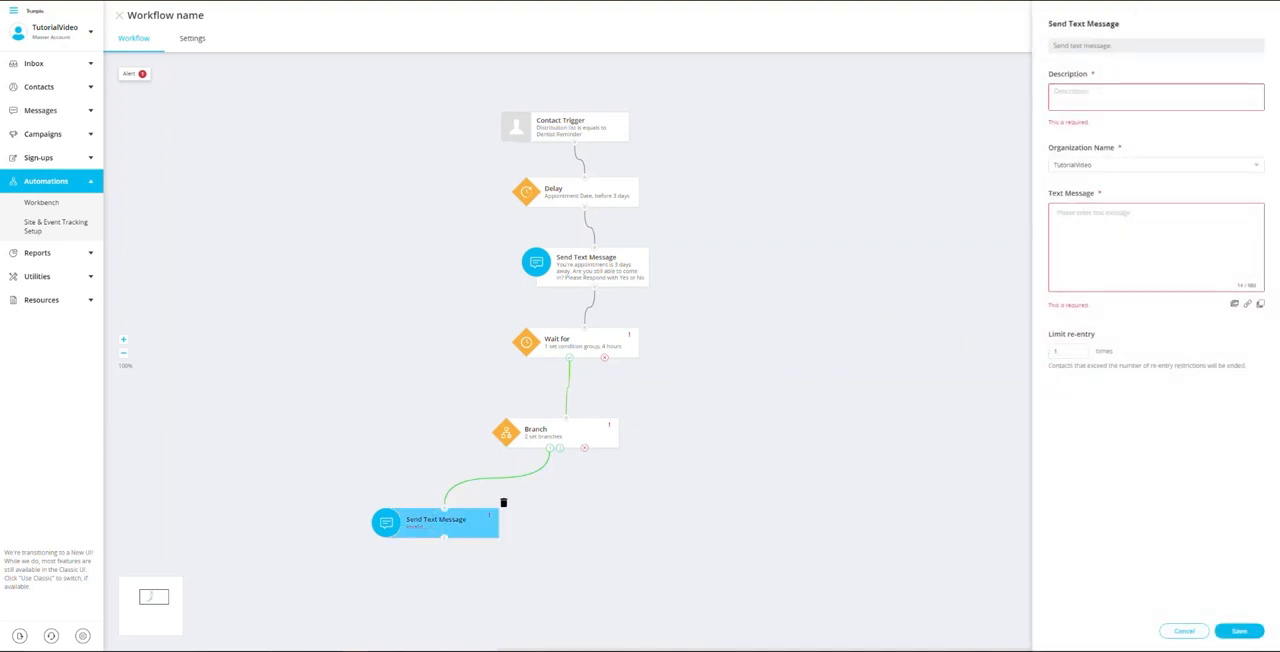
{"action": "left_click", "coordinate": [1244, 632]}
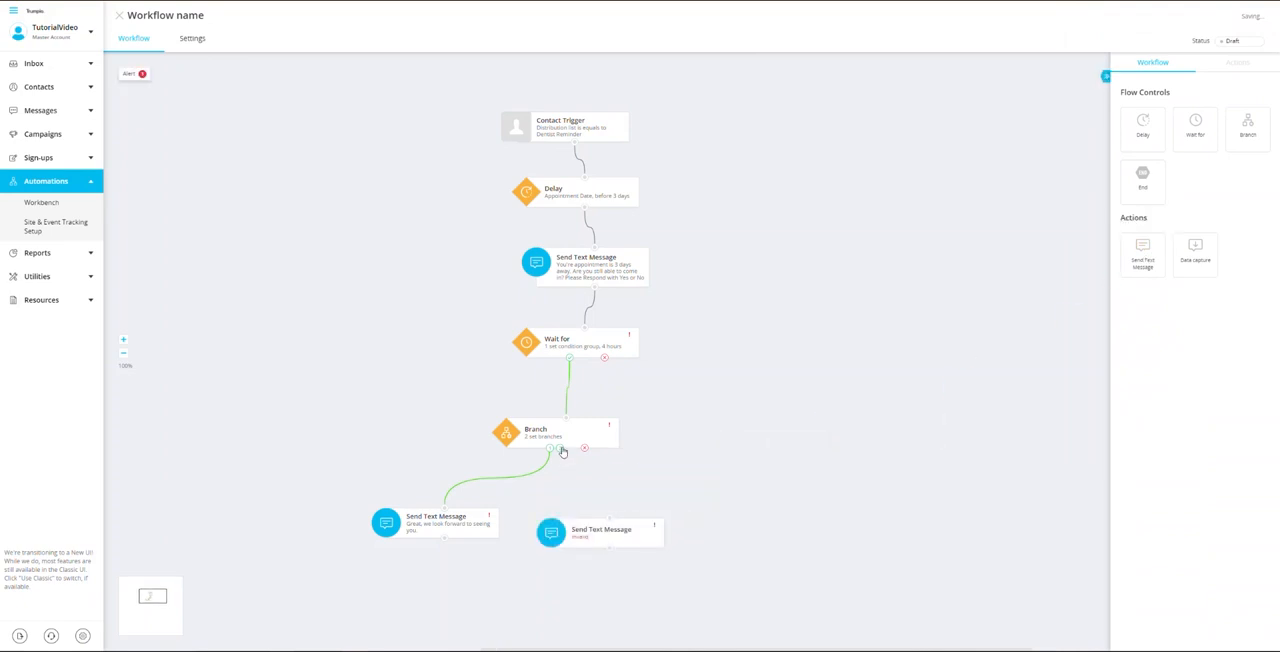
{"action": "left_click", "coordinate": [560, 432]}
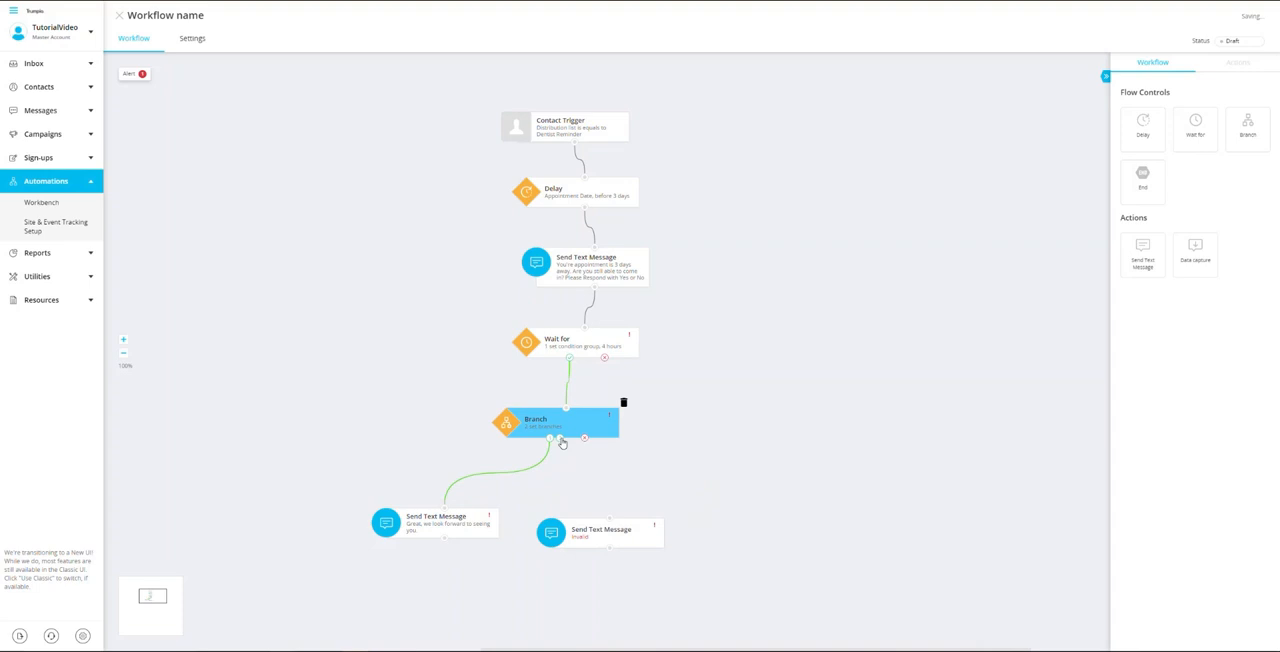
{"action": "left_click_drag", "start_coordinate": [584, 438], "coordinate": [612, 516]}
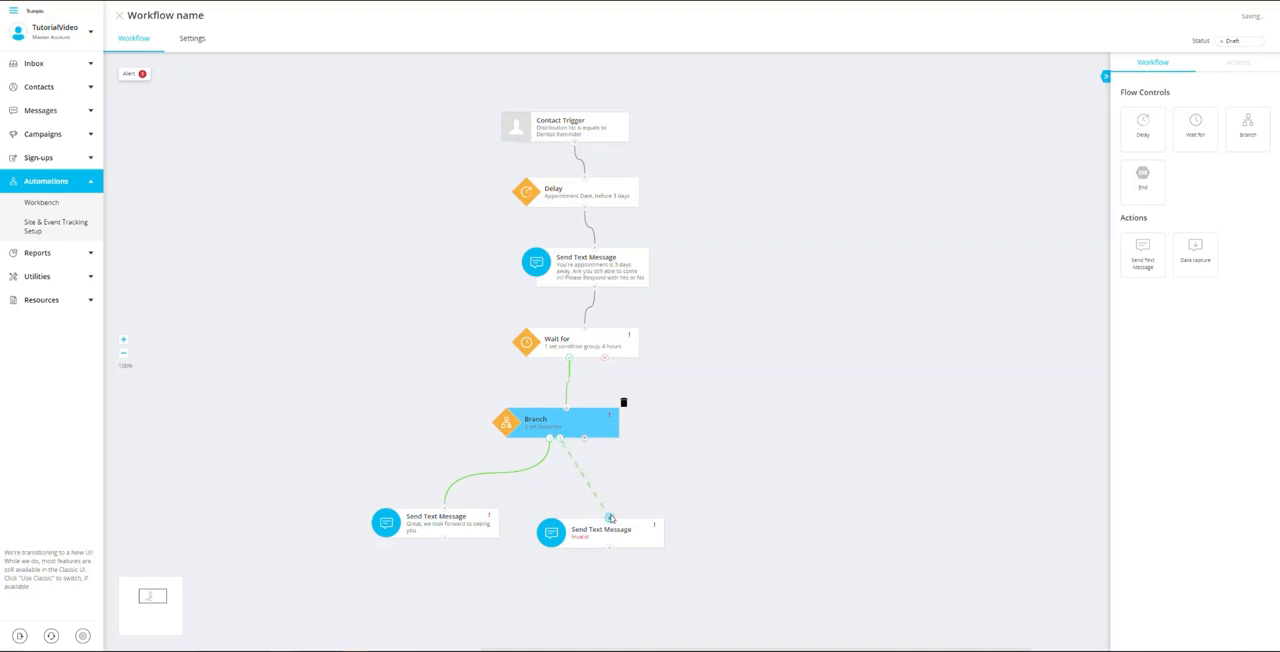
Save the second branch's text message described 'No Response'.
{"action": "left_click", "coordinate": [590, 530]}
{"action": "type", "text": "If you would like to reschedule please give our office a call"}
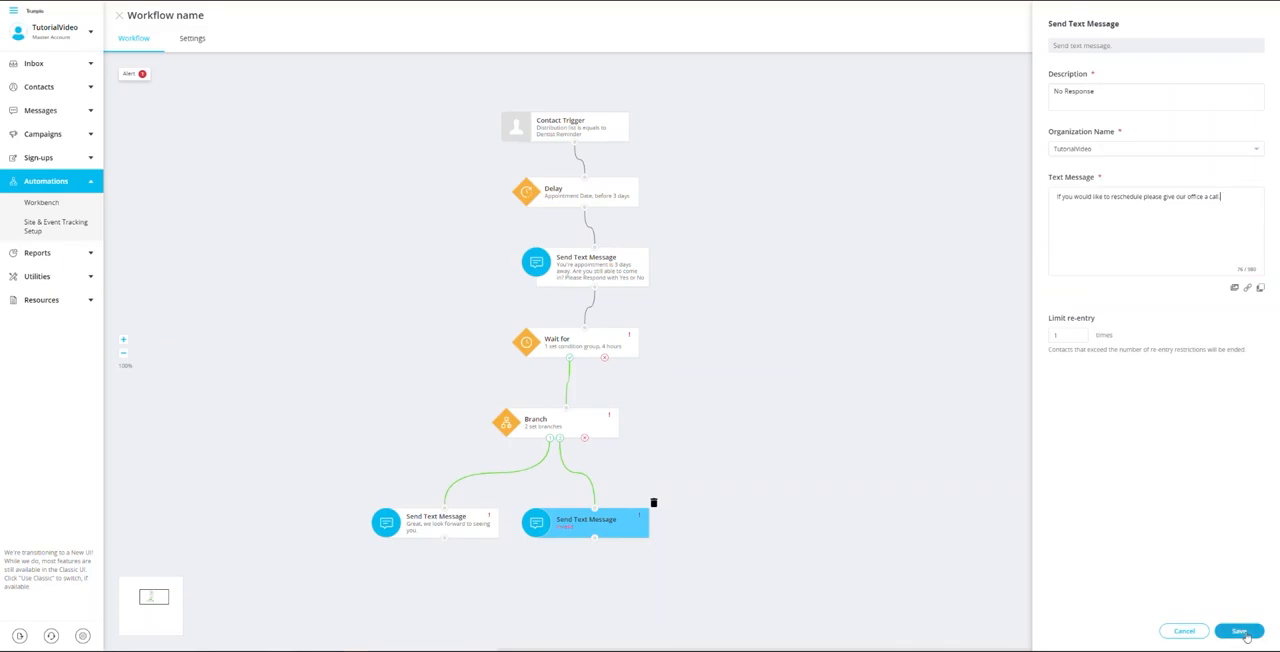
{"action": "left_click", "coordinate": [1240, 632]}
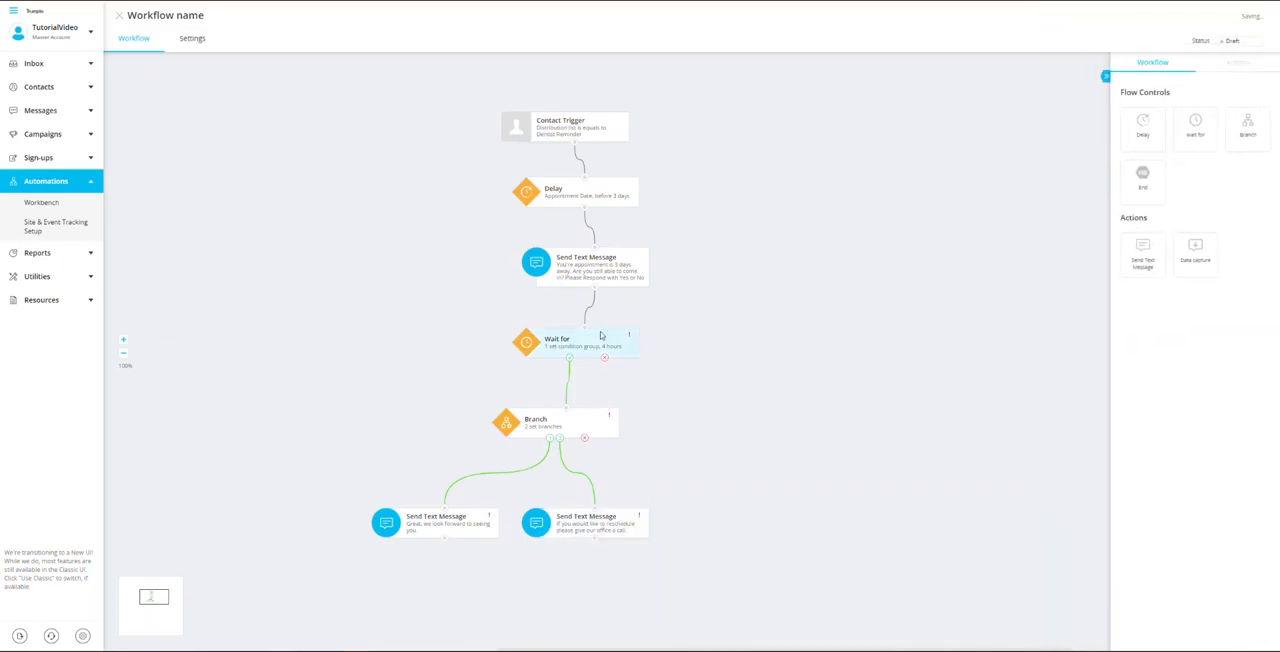
{"action": "mouse_move", "coordinate": [480, 350]}
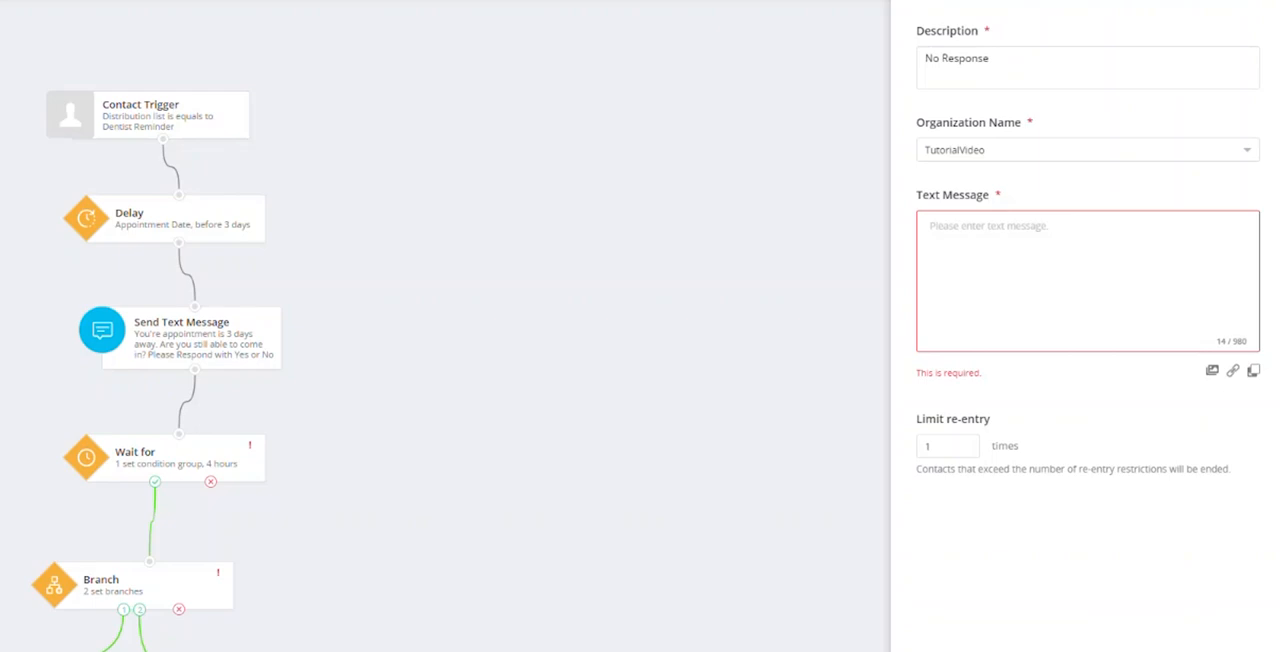
Enter the body 'If you would like to reschedule please give our office a call.'.
{"action": "type", "text": "If you would like to reschedule please give our office a call."}
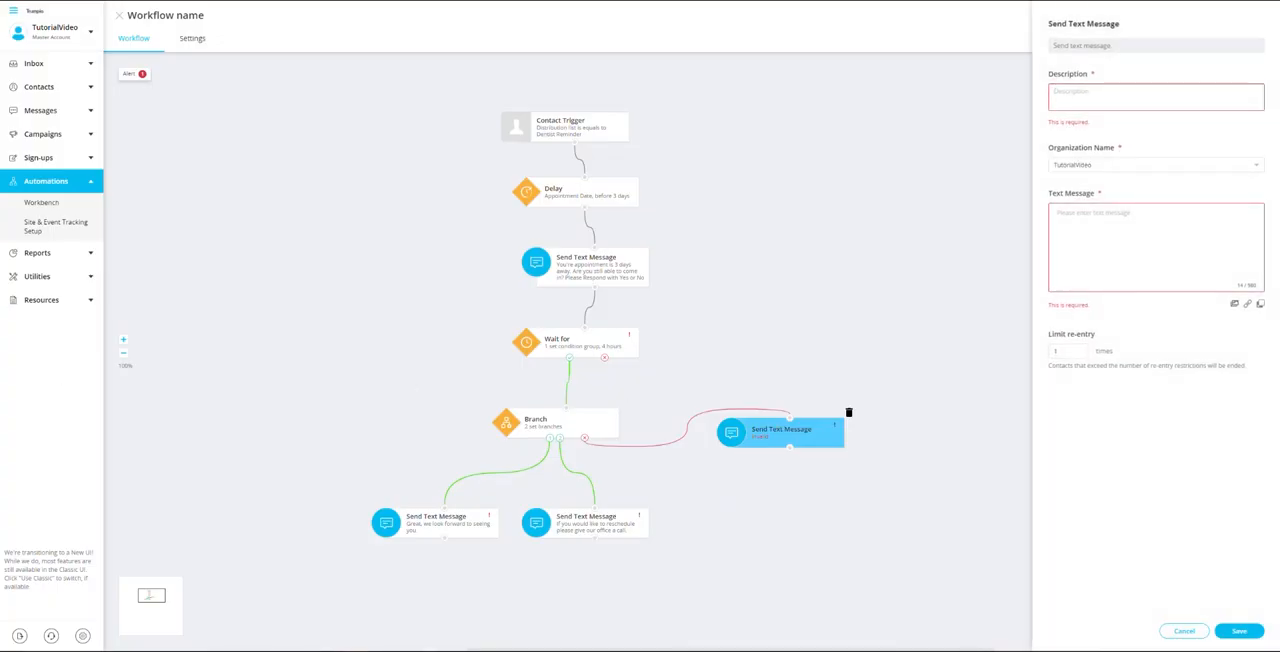
Save an 'Invalid Response' text message asking the contact to reply with Yes or No.
{"action": "left_click", "coordinate": [1156, 92]}
{"action": "type", "text": "I'm sorry but it appears that you didn't respond with a Yes or No. Please reply with a Yes or No."}
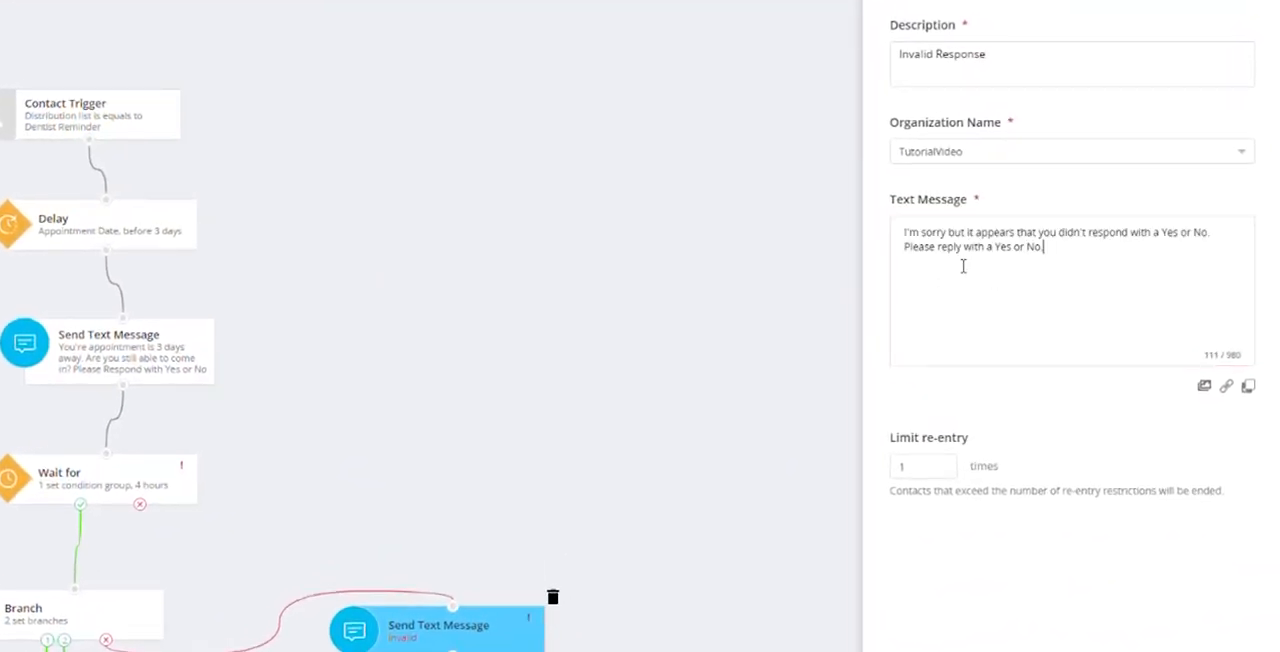
{"action": "left_click", "coordinate": [924, 466]}
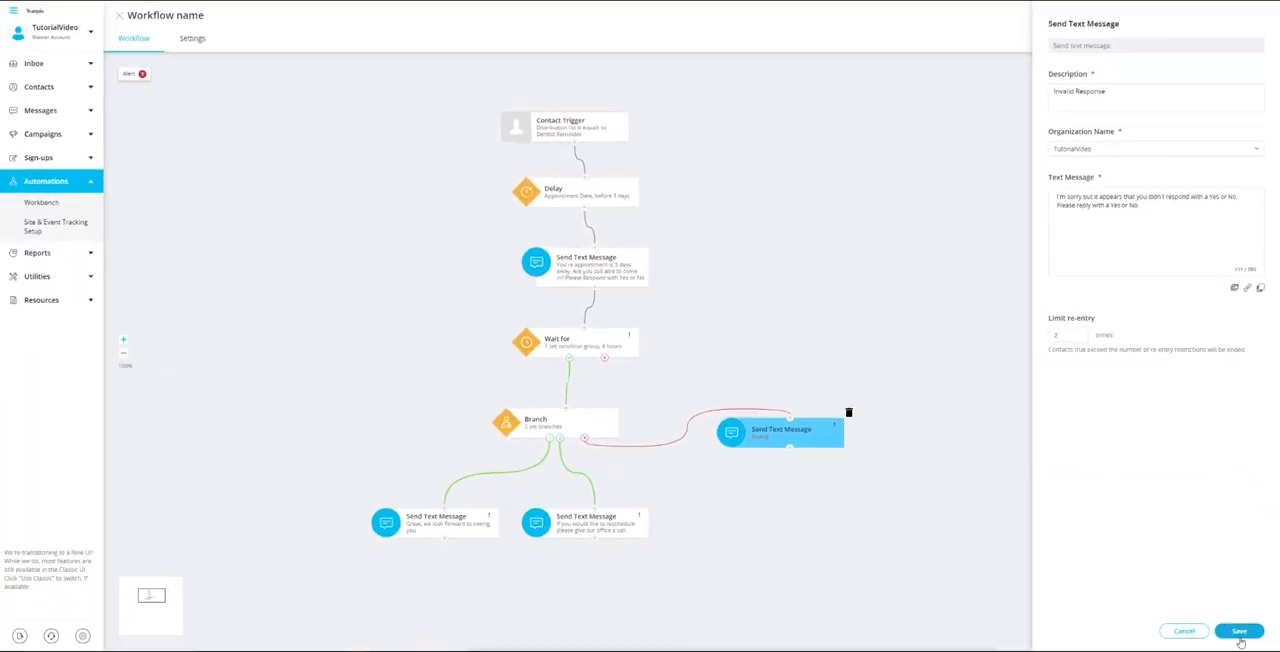
{"action": "left_click", "coordinate": [1246, 632]}
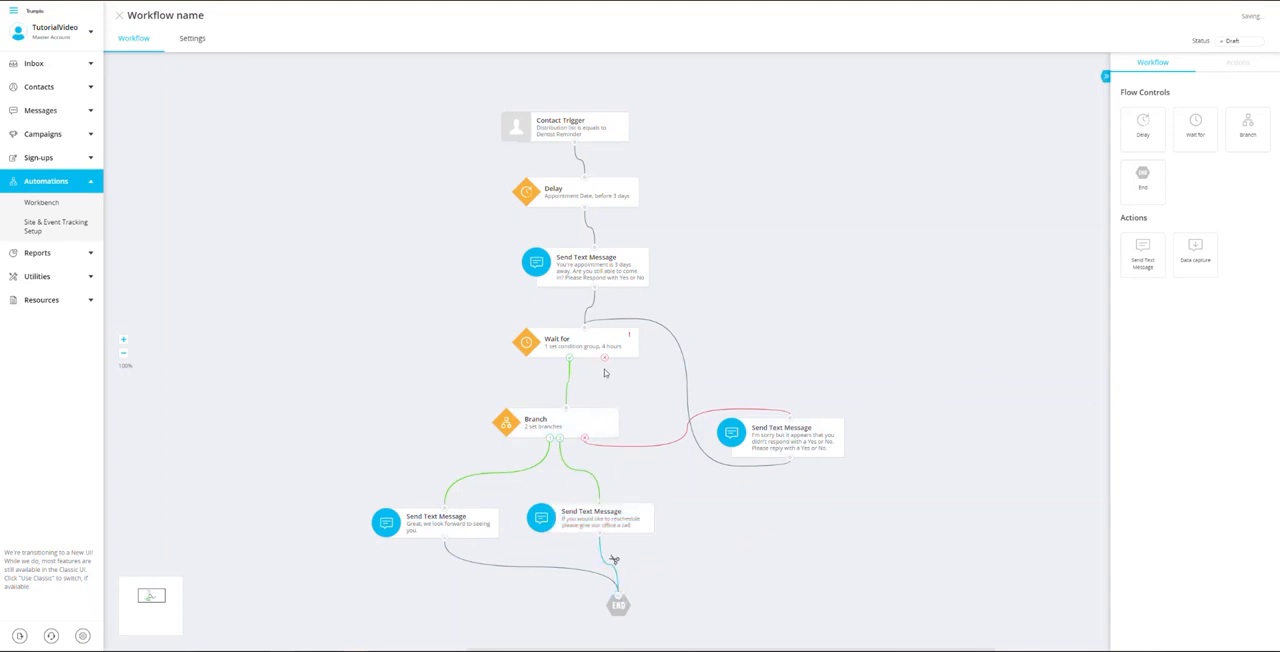
Place an End node under one of the reply messages.
{"action": "left_click", "coordinate": [584, 344]}
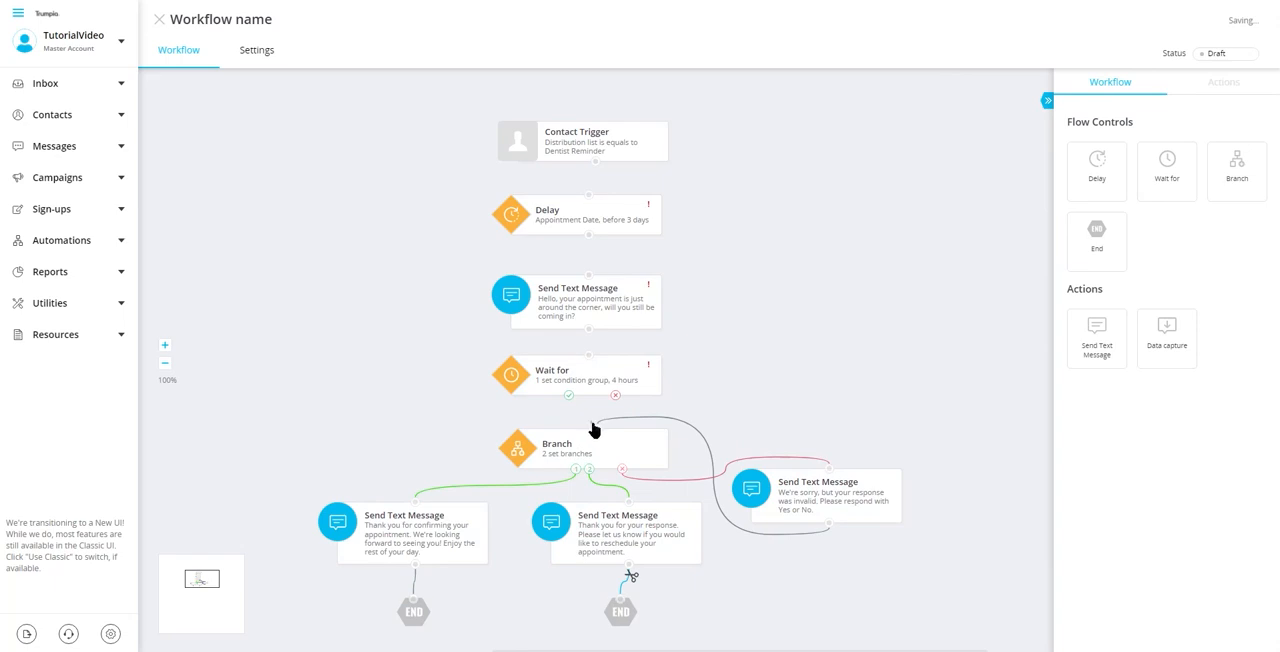
{"action": "mouse_move", "coordinate": [596, 344]}
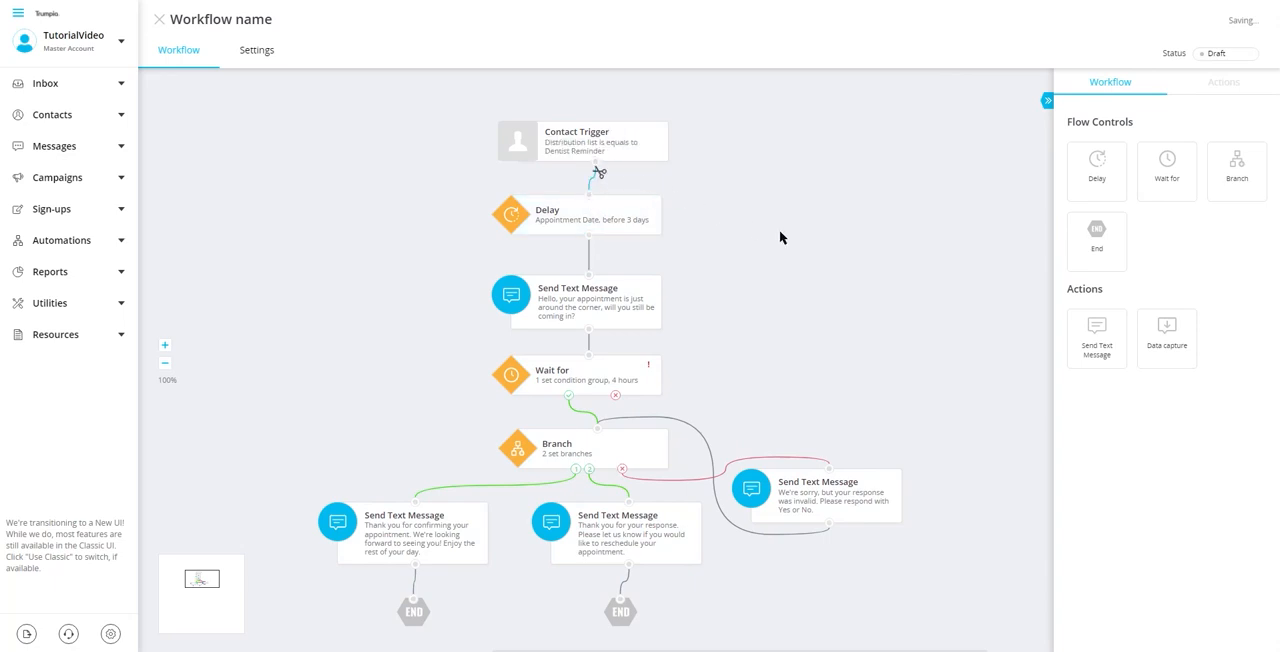
{"action": "mouse_move", "coordinate": [754, 176]}
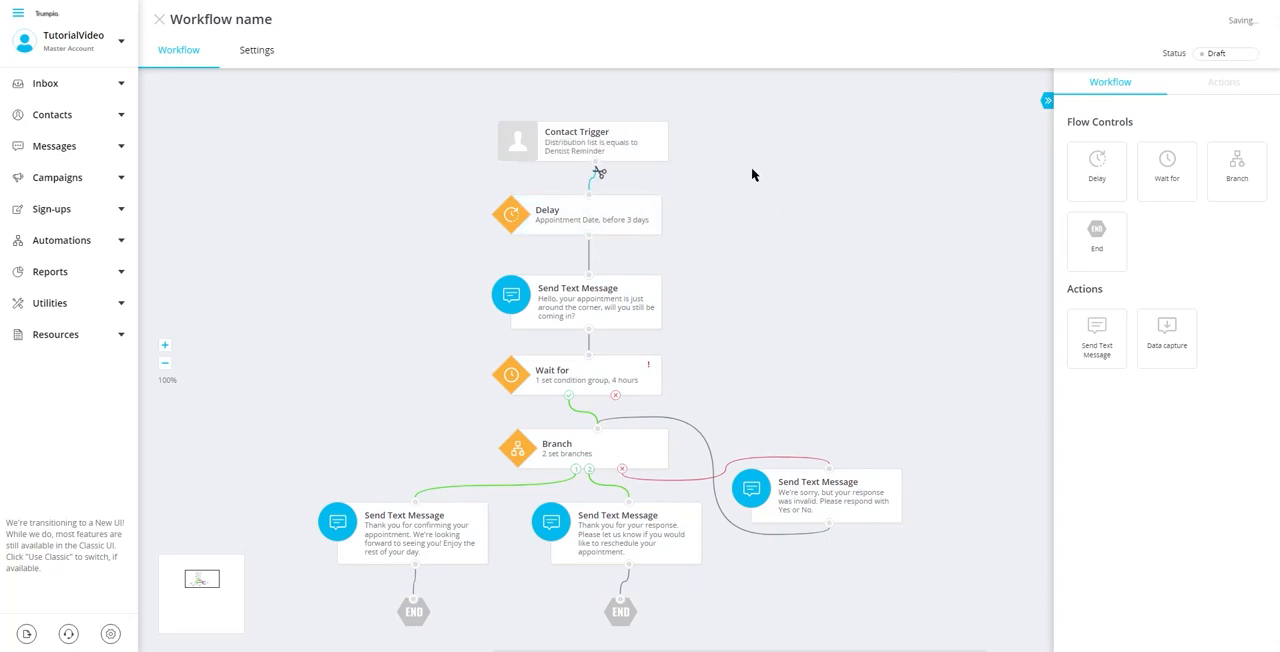
{"action": "mouse_move", "coordinate": [828, 538]}
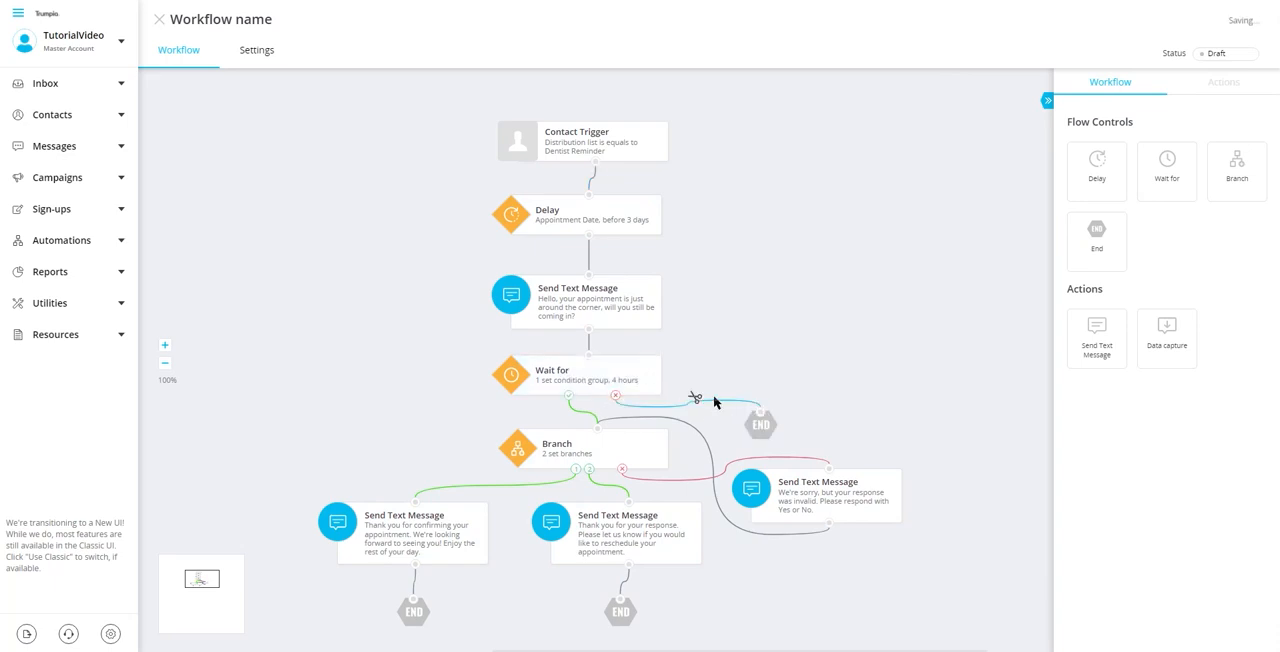
{"action": "mouse_move", "coordinate": [424, 240]}
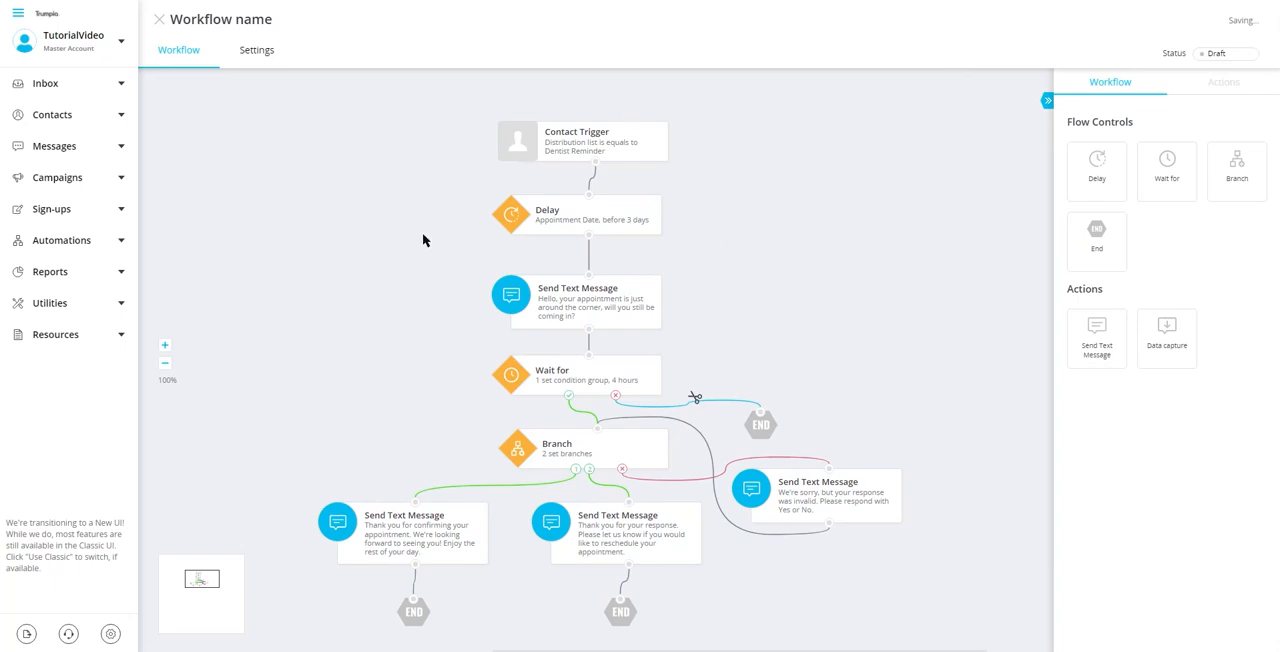